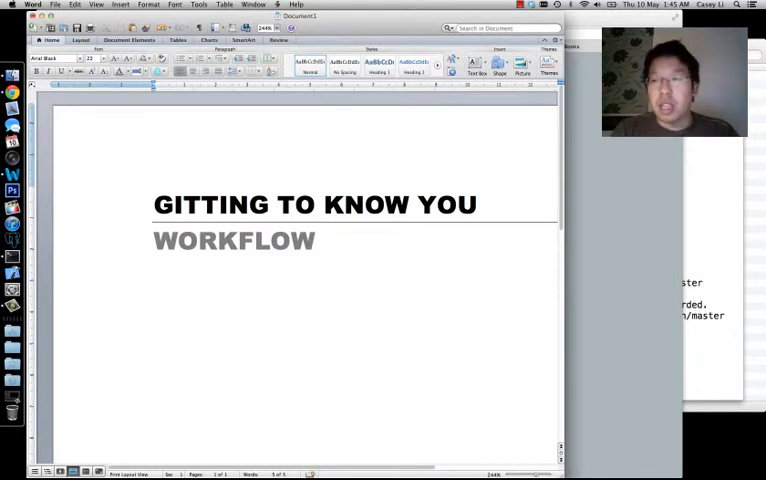
Step: Enlarge the Word window and place the cursor on the blank line under WORKFLOW
{"action": "left_click", "coordinate": [153, 308]}
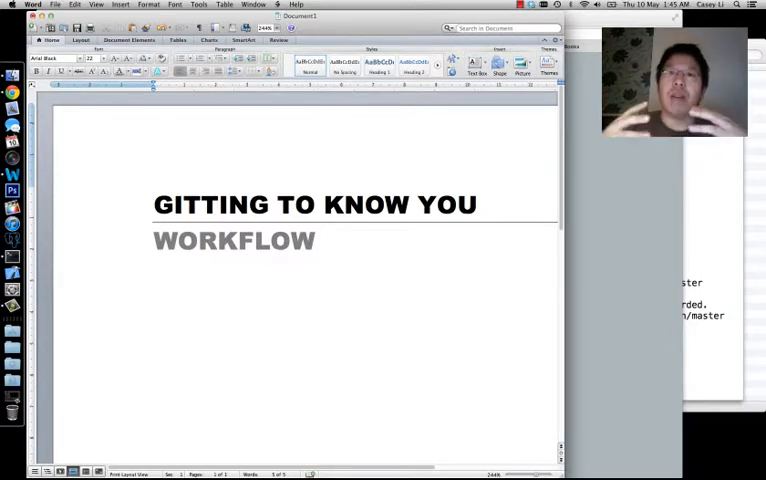
{"action": "left_click", "coordinate": [153, 310]}
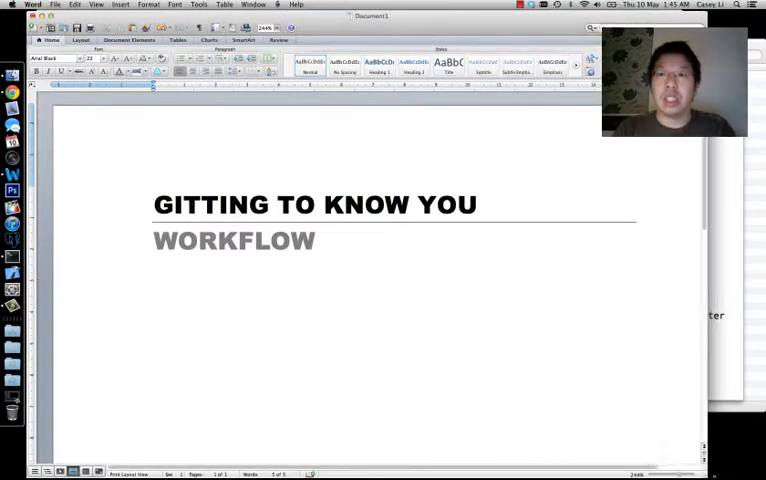
{"action": "left_click", "coordinate": [154, 310]}
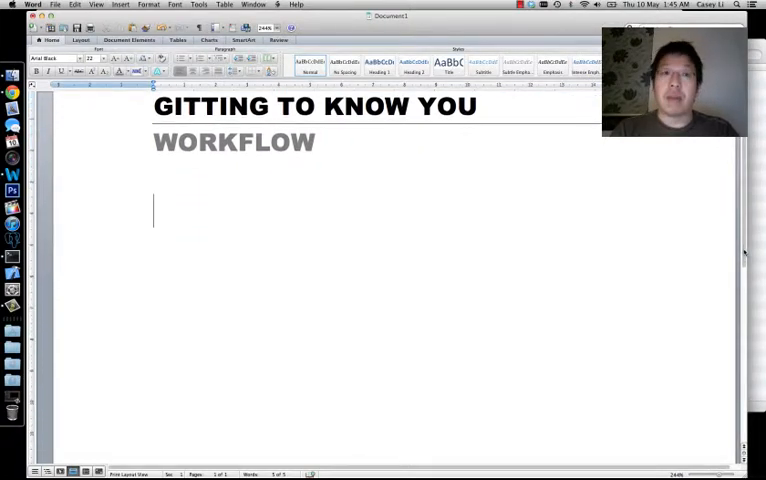
Step: Type the numbered items Create Project, Add files and Git init below WORKFLOW
{"action": "left_click", "coordinate": [155, 211]}
{"action": "type", "text": "1."}
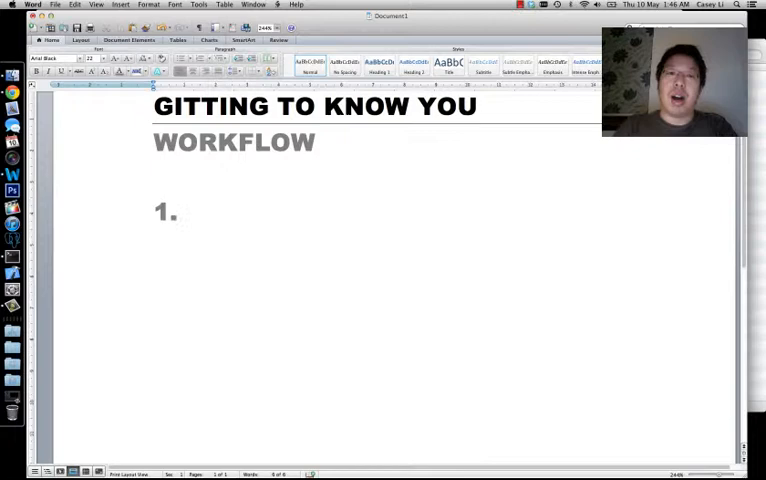
{"action": "type", "text": "Create"}
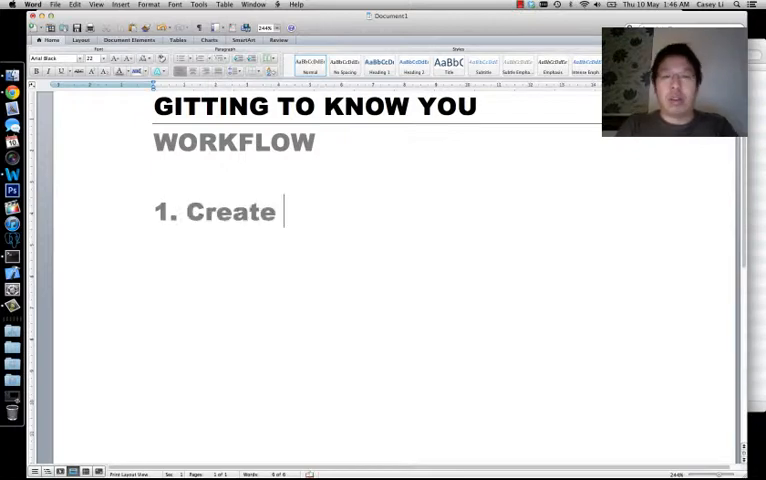
{"action": "type", "text": "Project 22 2"}
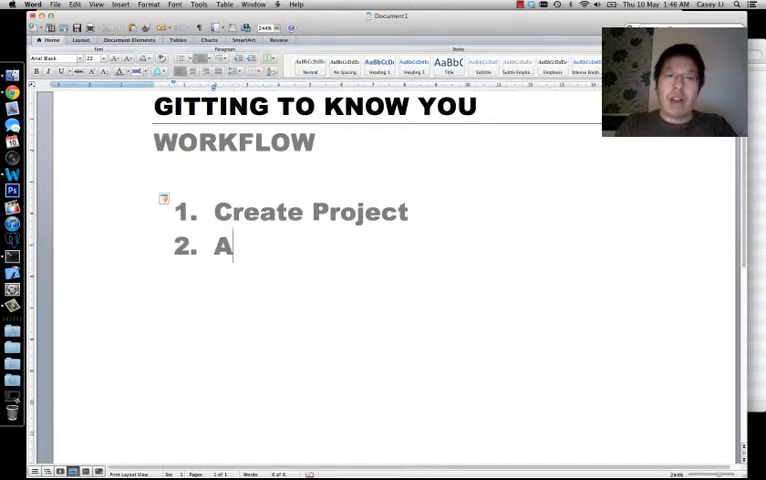
{"action": "type", "text": "dd files"}
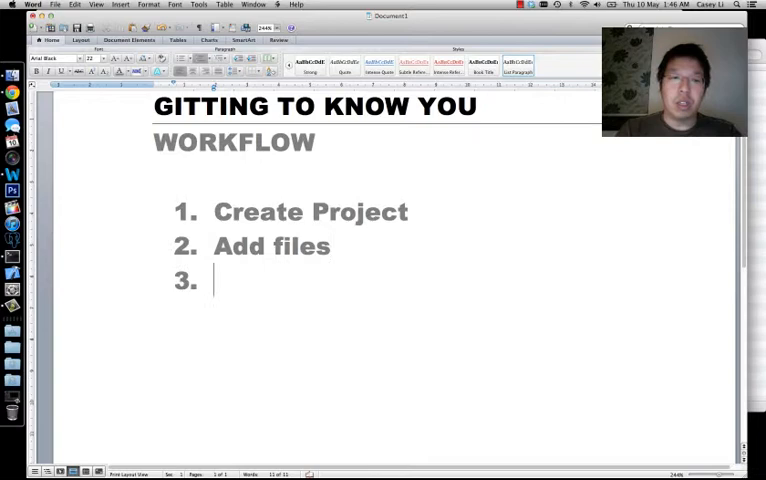
{"action": "type", "text": "Git init"}
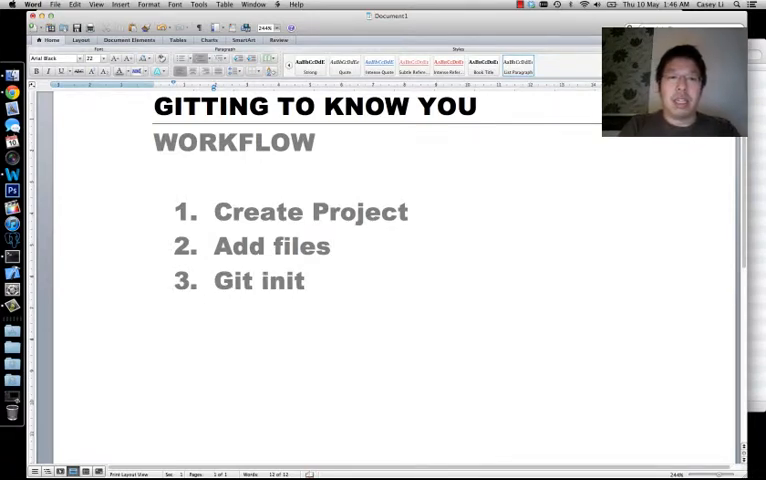
Step: Fix Git's case, add Starting Off on top, and indent the items into sub-items
{"action": "double_click", "coordinate": [232, 280]}
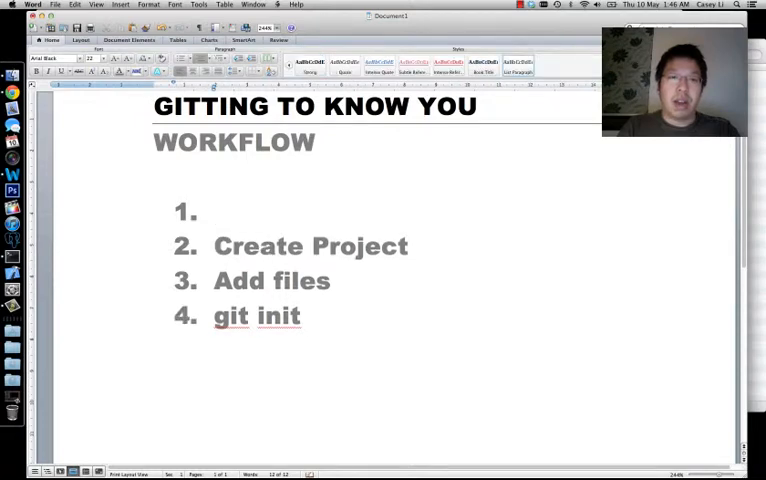
{"action": "type", "text": "Starting Off"}
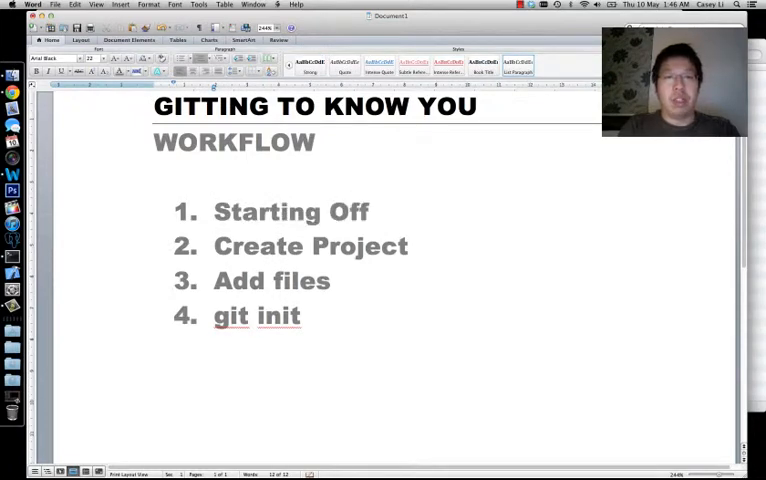
{"action": "left_click", "coordinate": [214, 246]}
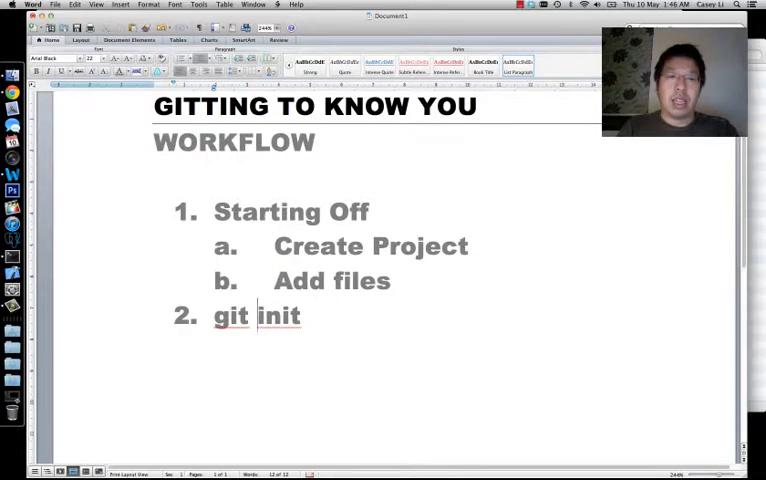
{"action": "key", "text": "tab"}
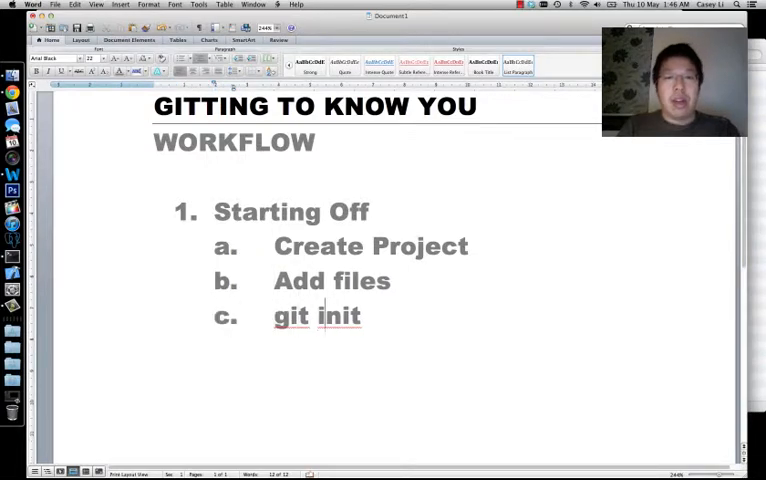
{"action": "type", "text": "GitHub repository"}
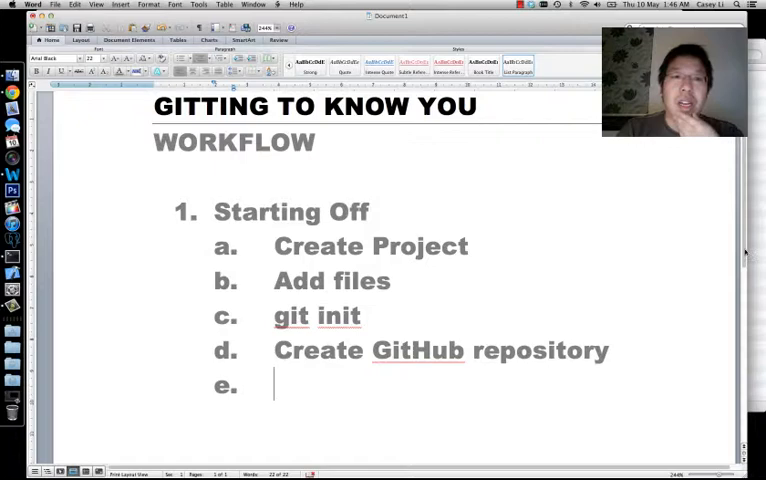
Step: Add 'git push -u origin master', then a Collaborating section with 'Go onto Github'
{"action": "scroll", "scroll_direction": "down", "scroll_amount": 3}
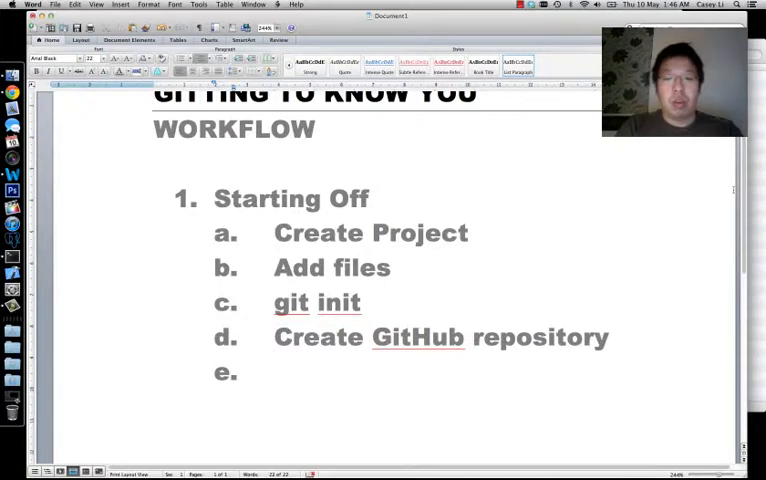
{"action": "type", "text": "Git"}
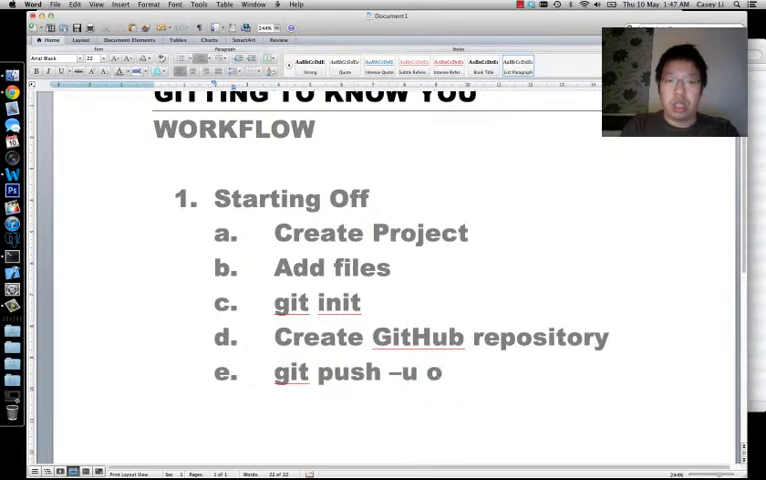
{"action": "type", "text": "rigin master"}
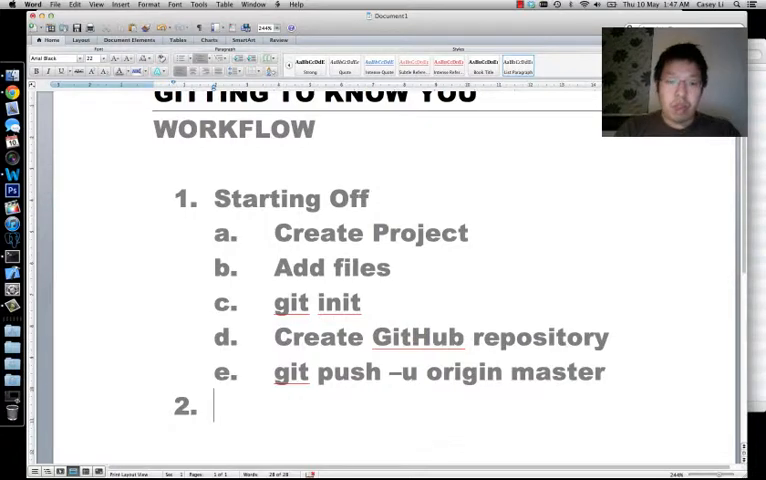
{"action": "type", "text": "Collabotr"}
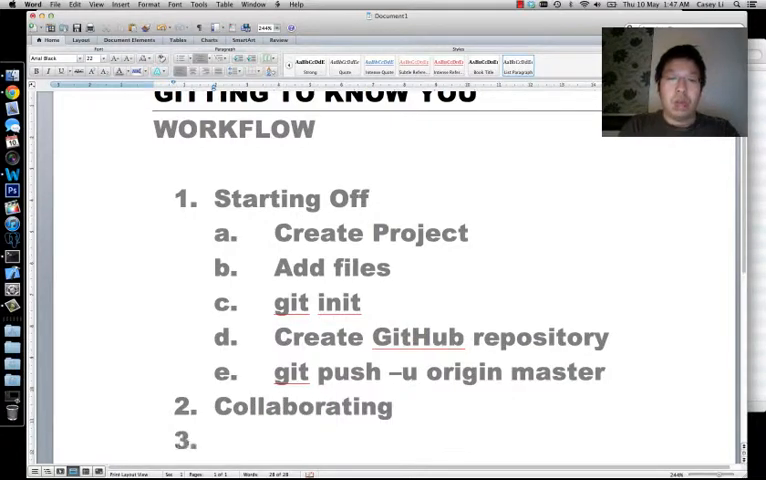
{"action": "type", "text": "Go"}
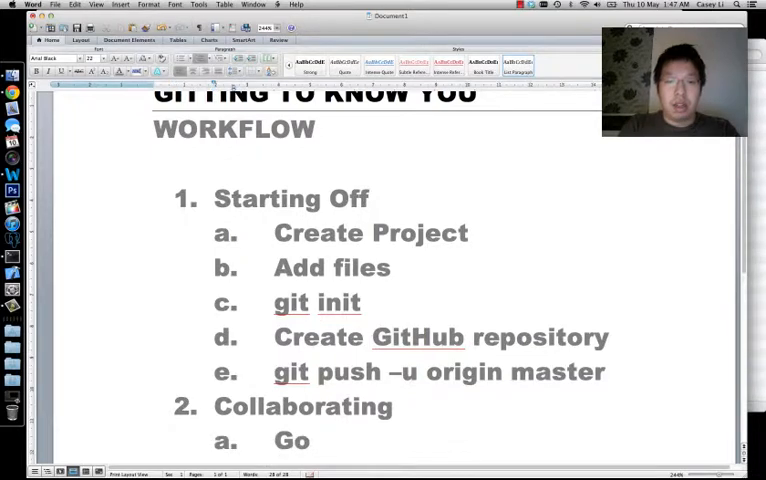
{"action": "type", "text": "onto Github"}
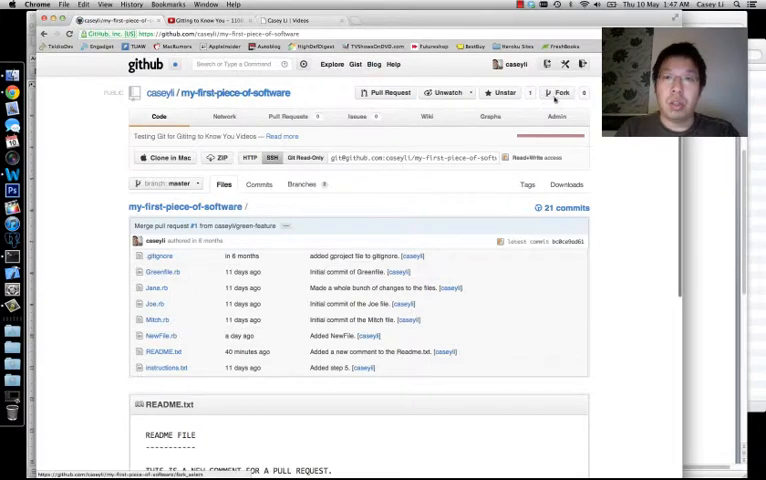
Step: Open the repository's Admin > Collaborators page and search for the username 'aaron'
{"action": "left_click", "coordinate": [556, 116]}
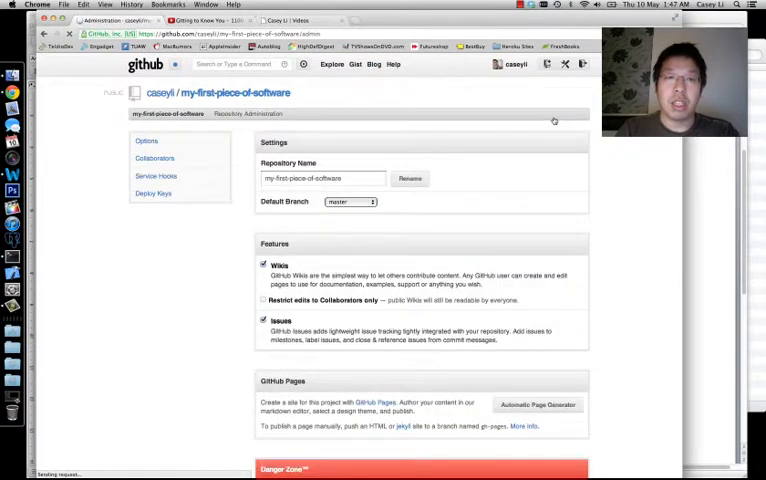
{"action": "left_click", "coordinate": [154, 158]}
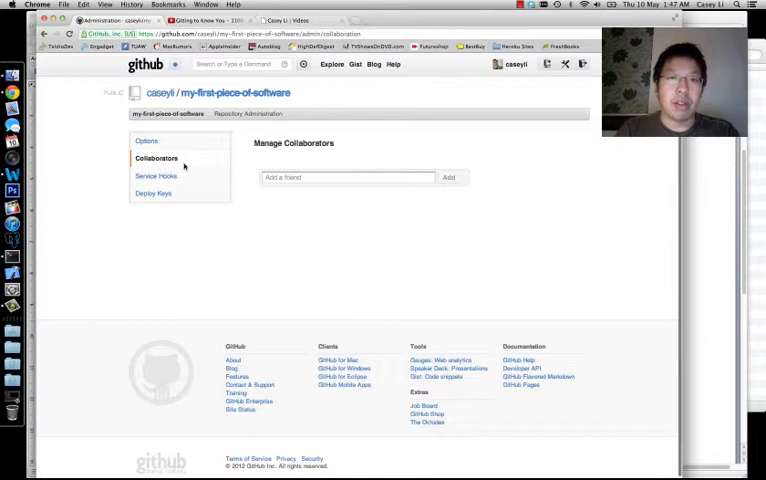
{"action": "type", "text": "mda"}
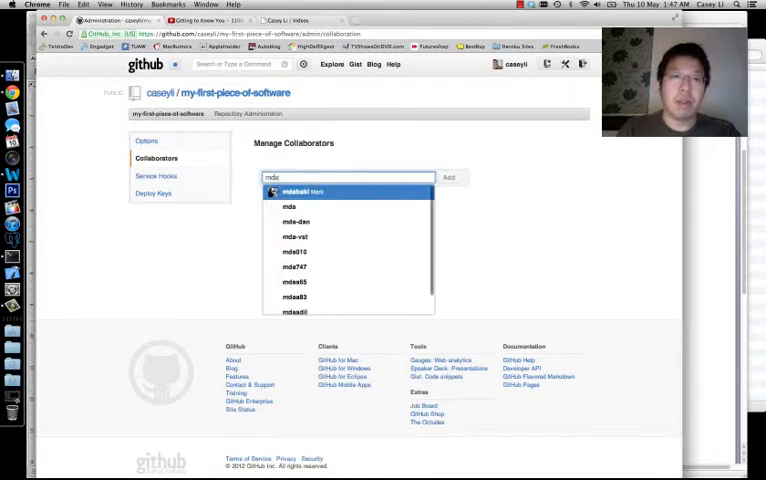
{"action": "type", "text": "ds"}
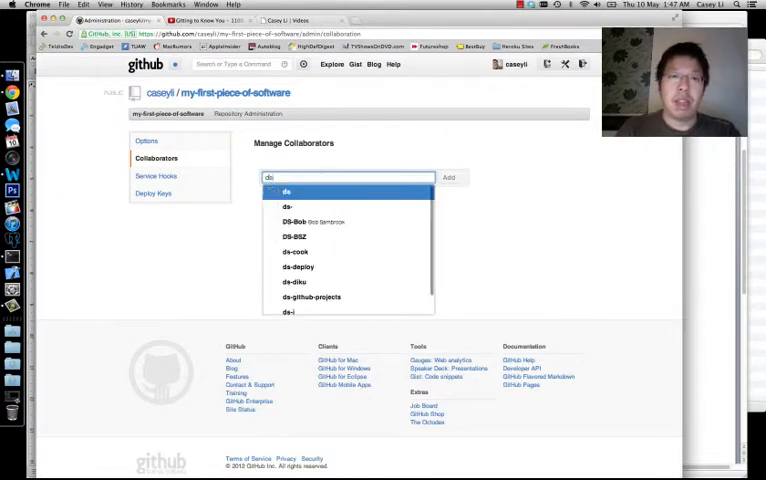
{"action": "key", "text": "backspace"}
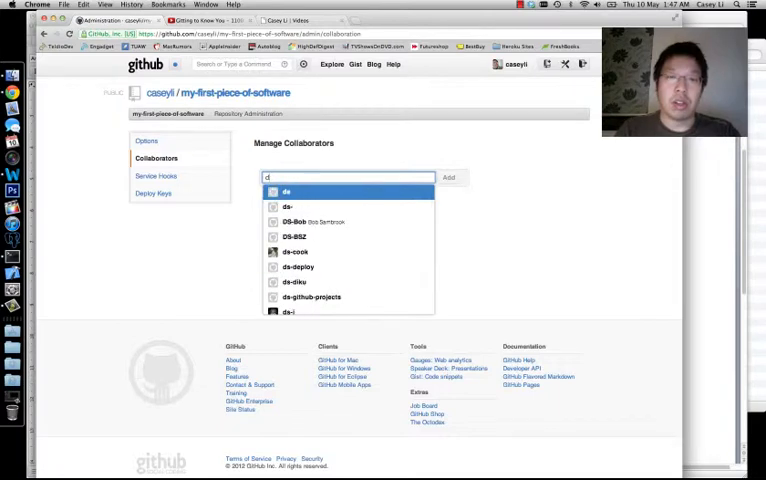
{"action": "type", "text": "aaron"}
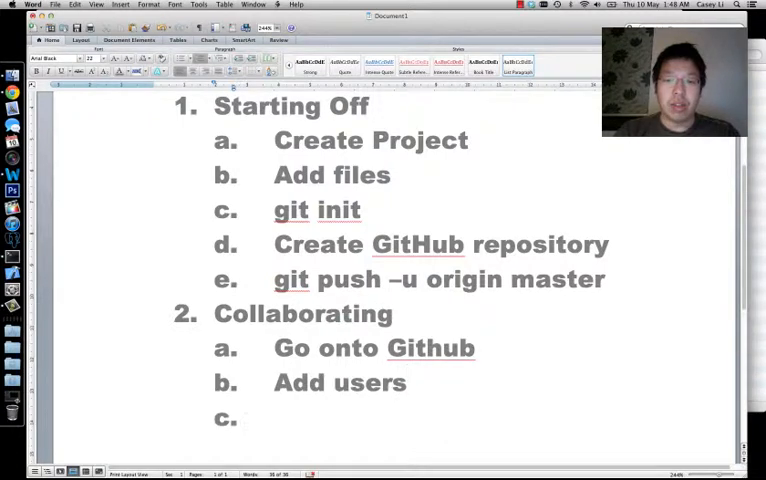
Step: Add a 'Working' item, then scroll up and select the words 'Create Project'
{"action": "type", "text": "W"}
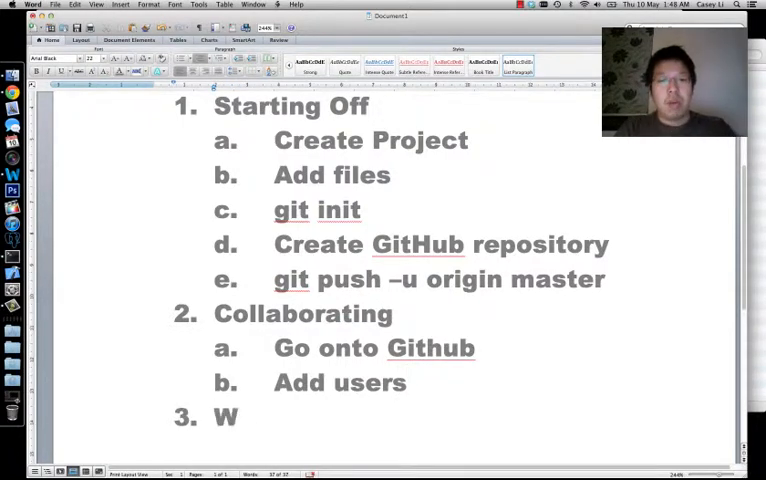
{"action": "type", "text": "orking"}
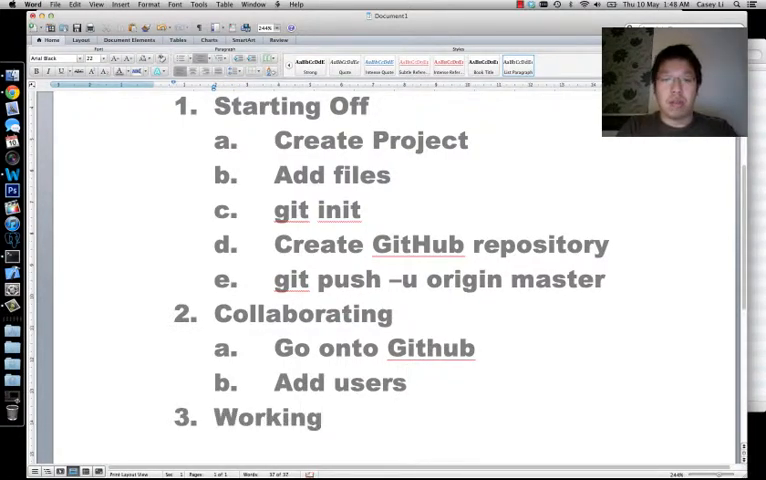
{"action": "left_click_drag", "start_coordinate": [214, 105], "coordinate": [365, 210]}
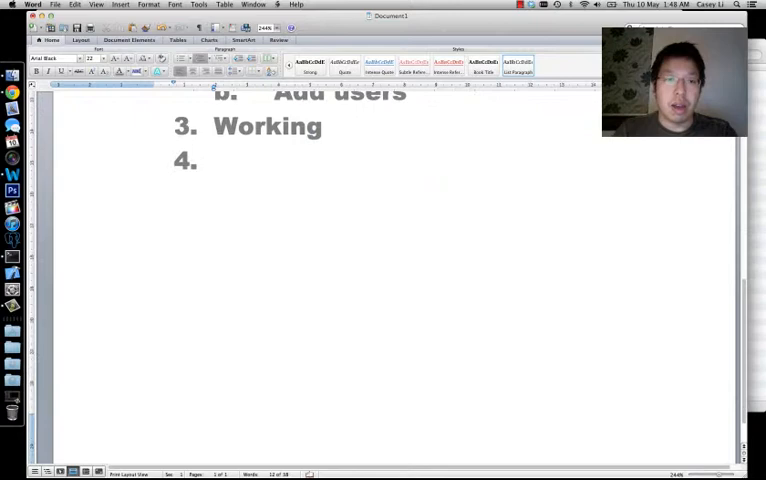
{"action": "scroll", "scroll_direction": "up", "scroll_amount": 3}
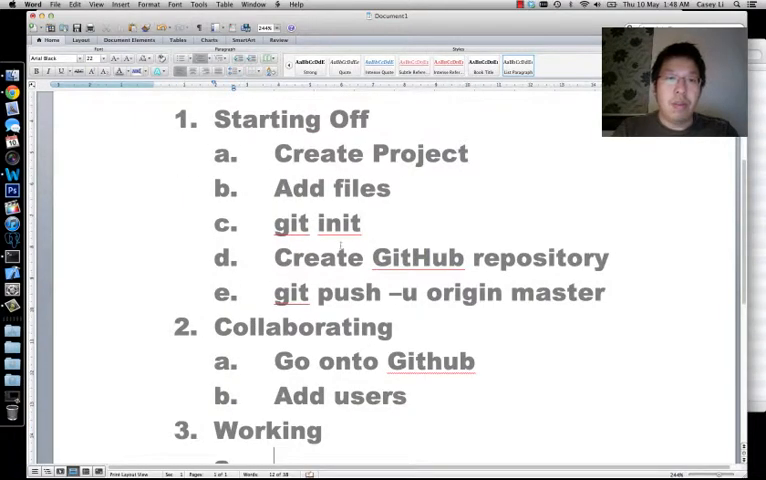
{"action": "left_click_drag", "start_coordinate": [275, 153], "coordinate": [390, 153]}
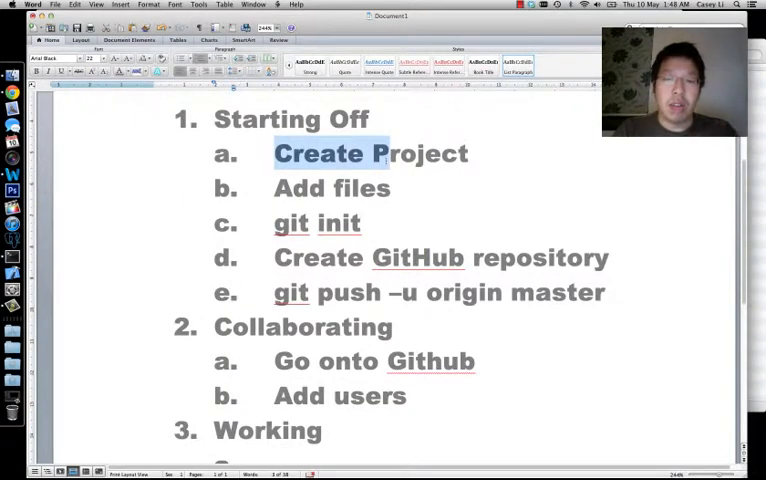
{"action": "scroll", "scroll_direction": "down", "scroll_amount": 3}
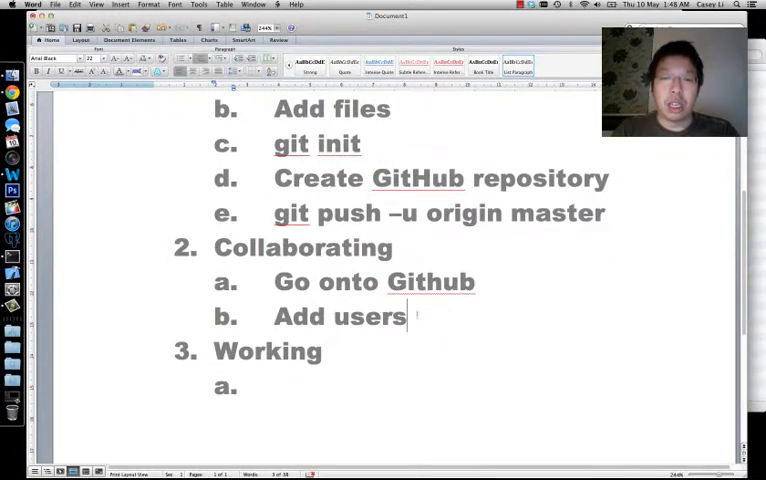
Step: Type 'Git clone (grab URL)' as the third Collaborating sub-item
{"action": "type", "text": "gi"}
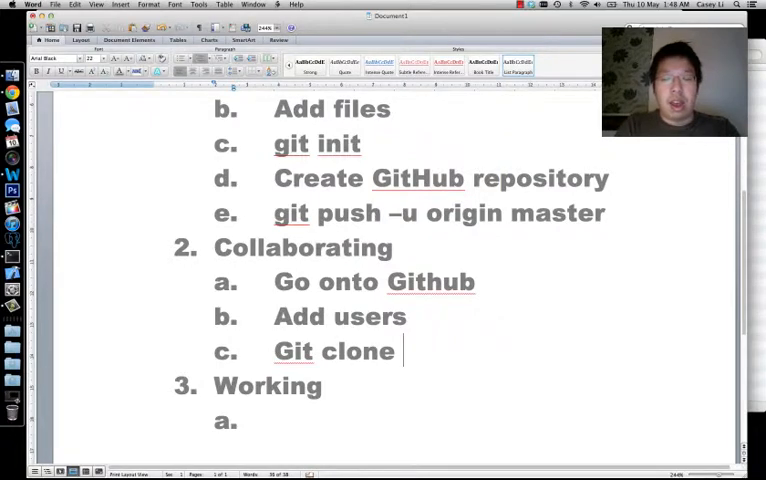
{"action": "type", "text": "(grab uRL"}
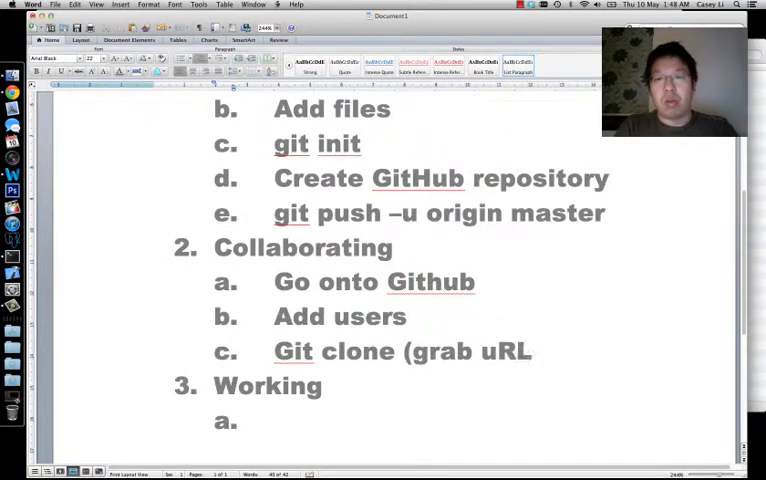
{"action": "type", "text": "URL)"}
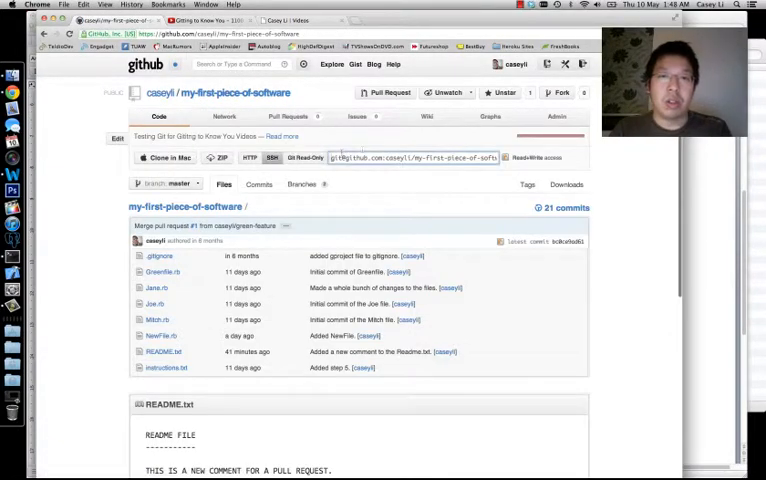
Step: Select the SSH clone URL field on the my-first-piece-of-software repository page
{"action": "left_click", "coordinate": [410, 157]}
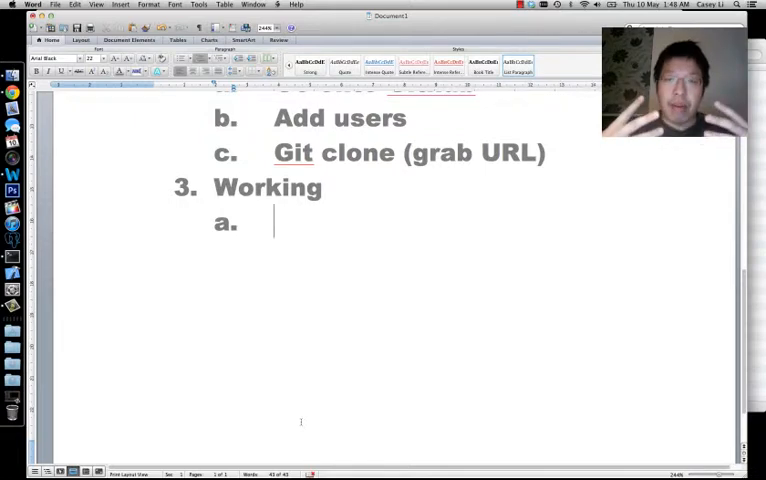
Step: List git fetch, git checkout master and git merge origin/master as Working items a–c
{"action": "type", "text": "g"}
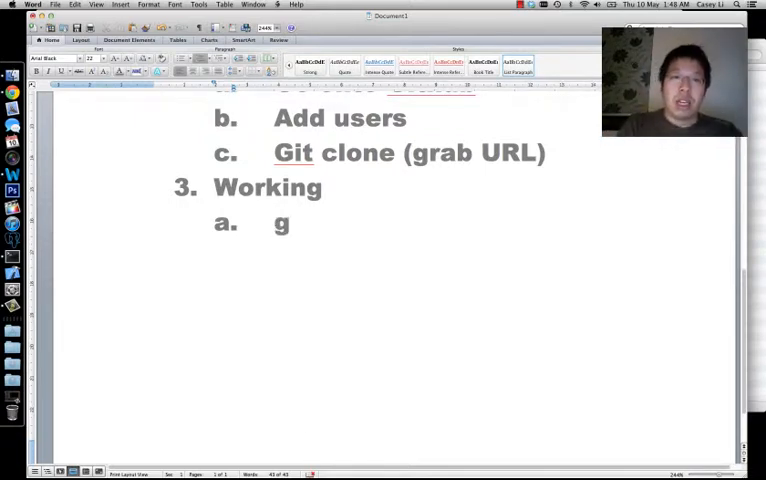
{"action": "type", "text": "it fetch"}
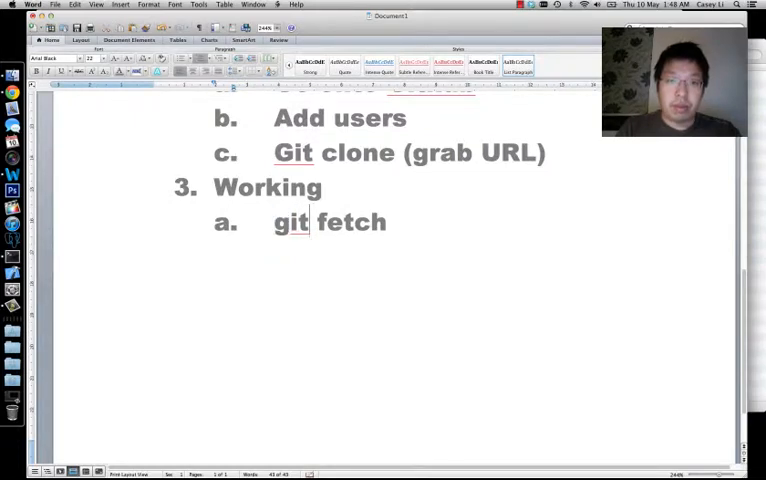
{"action": "key", "text": "enter"}
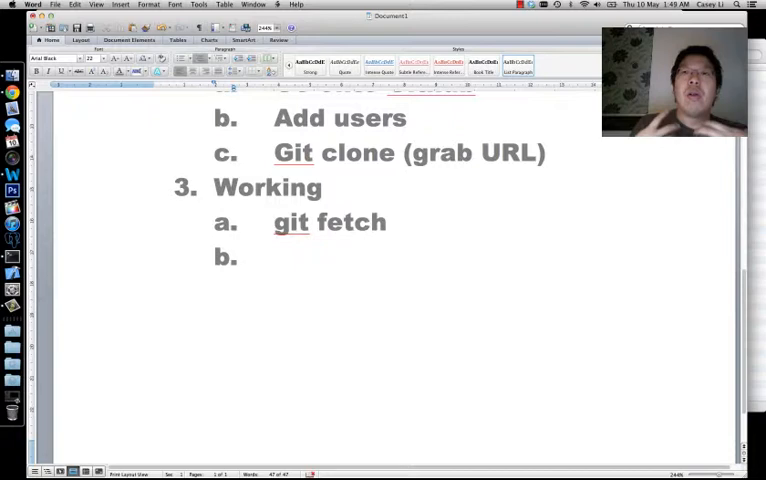
{"action": "type", "text": "git checkout"}
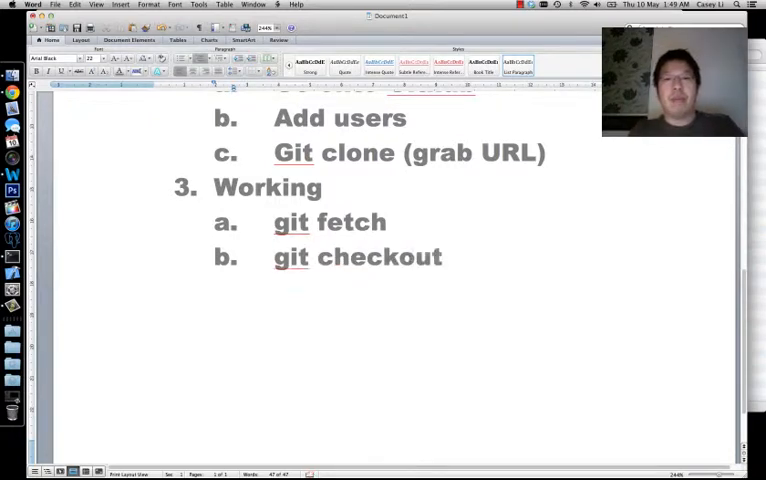
{"action": "type", "text": "master"}
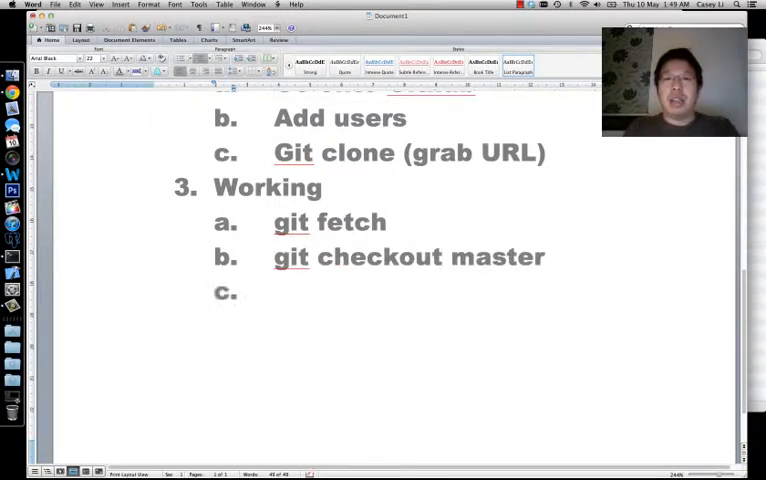
{"action": "type", "text": "git merge origin/m"}
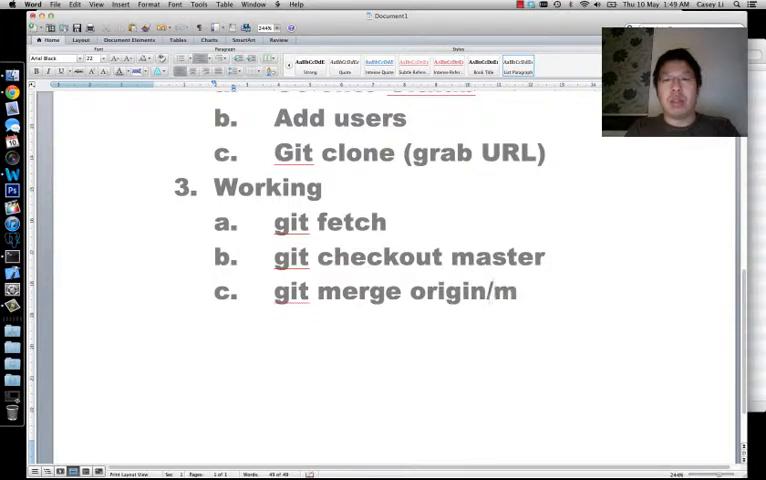
{"action": "type", "text": "aster"}
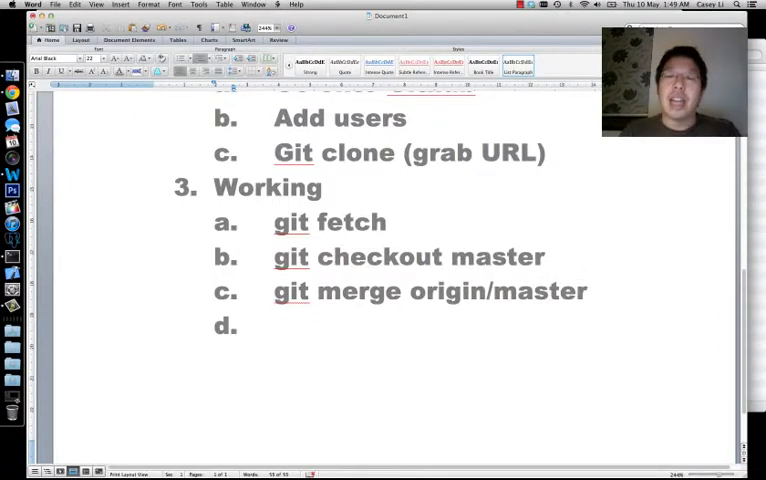
{"action": "left_click", "coordinate": [280, 325]}
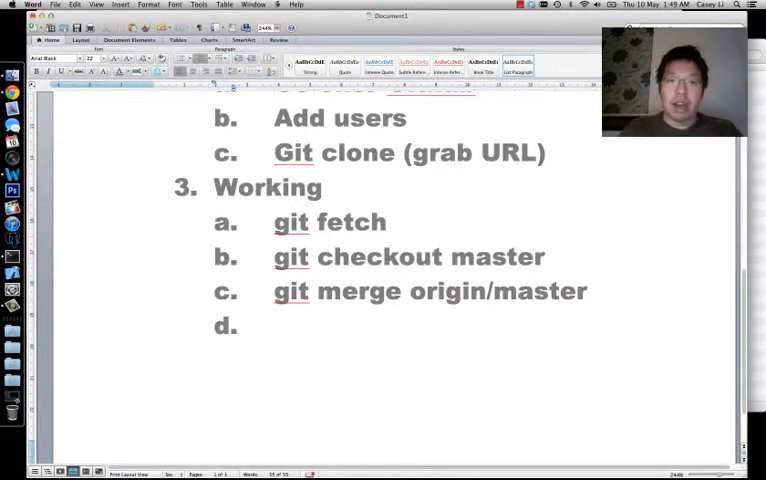
Step: Add a Private Branches item with the sub-step 'git checkout –b mybranch'
{"action": "type", "text": "Loc"}
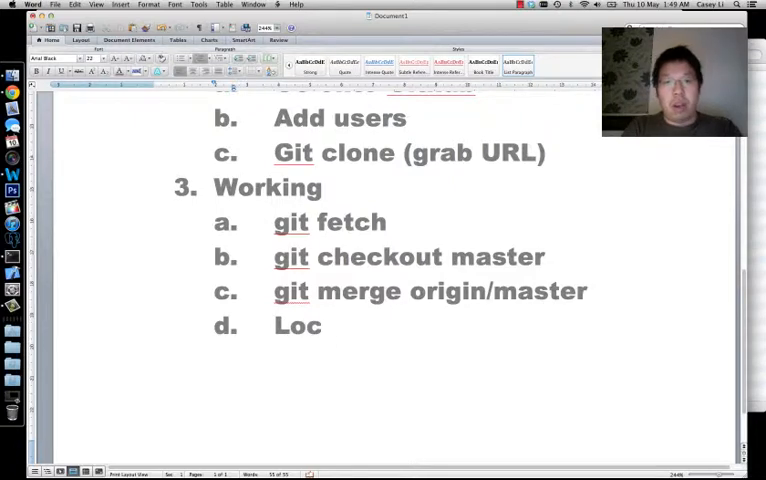
{"action": "type", "text": "Privat"}
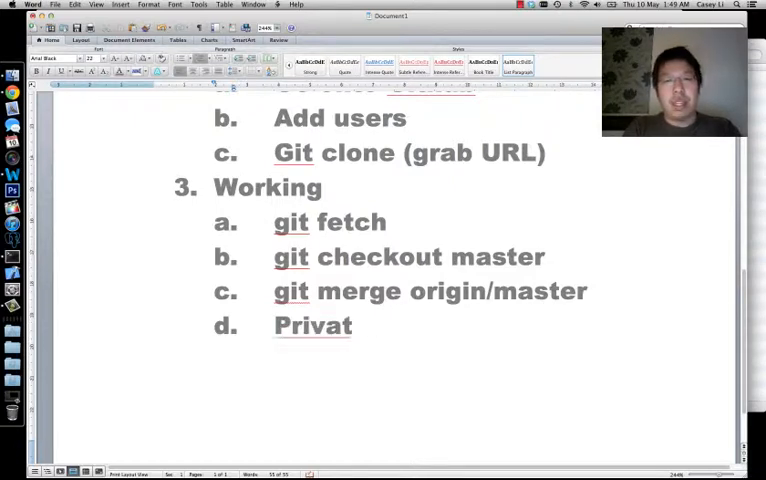
{"action": "type", "text": "e Branches"}
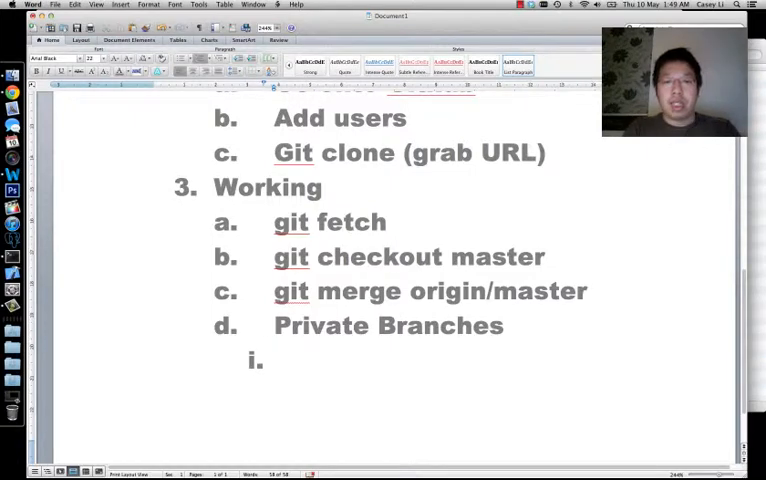
{"action": "type", "text": "Git checkout"}
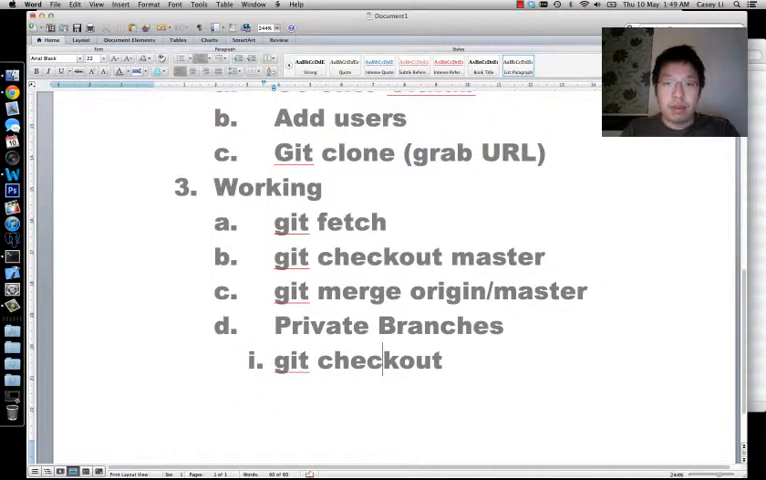
{"action": "type", "text": "–b mybranch"}
{"action": "type", "text": "do work"}
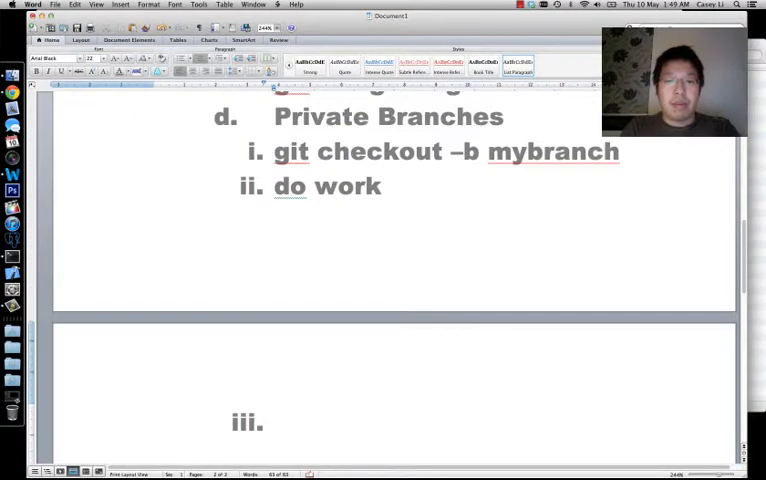
Step: Begin the next sub-step with 'git' and reduce the outline font size from 22 to 16
{"action": "type", "text": "git"}
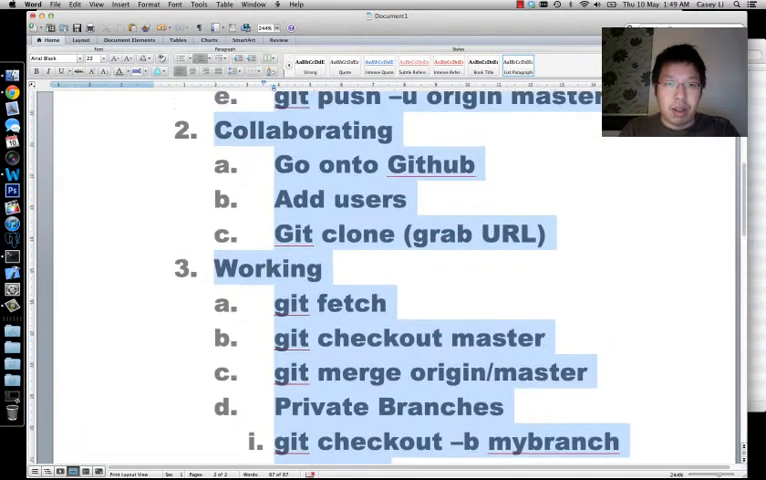
{"action": "scroll", "scroll_direction": "up", "scroll_amount": 3}
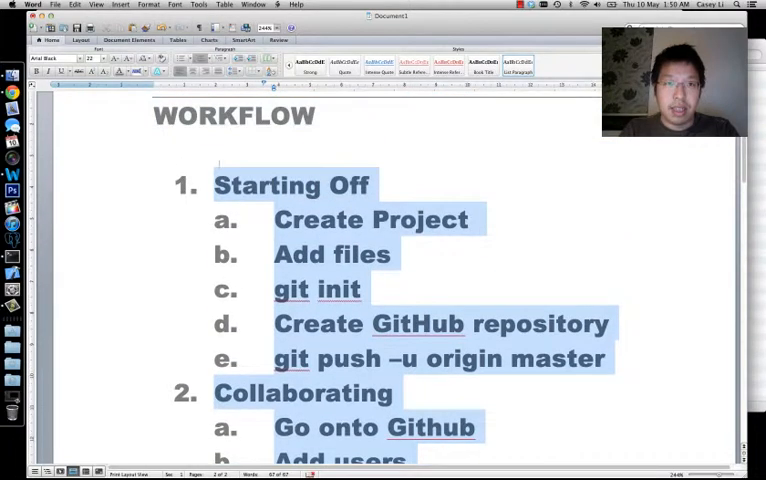
{"action": "left_click", "coordinate": [99, 58]}
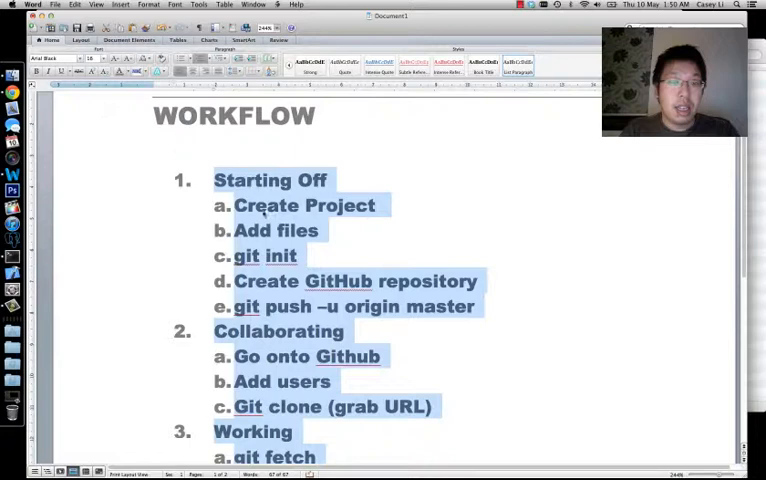
{"action": "scroll", "scroll_direction": "down", "scroll_amount": 3}
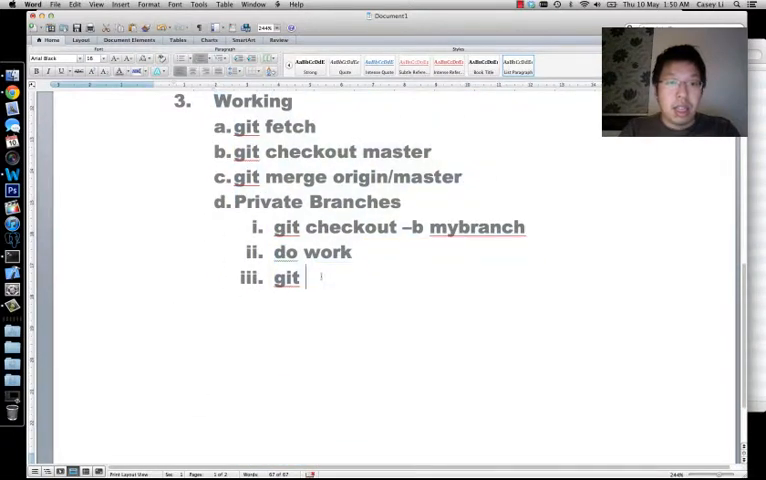
Step: Add sub-steps git add ., git commit –m "Hello", git checkout master and git merge mybranch
{"action": "type", "text": "add ."}
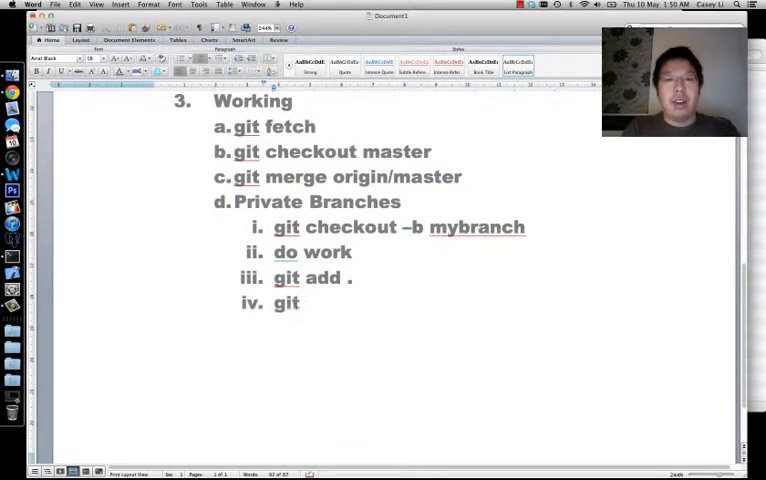
{"action": "type", "text": "commit –m \""}
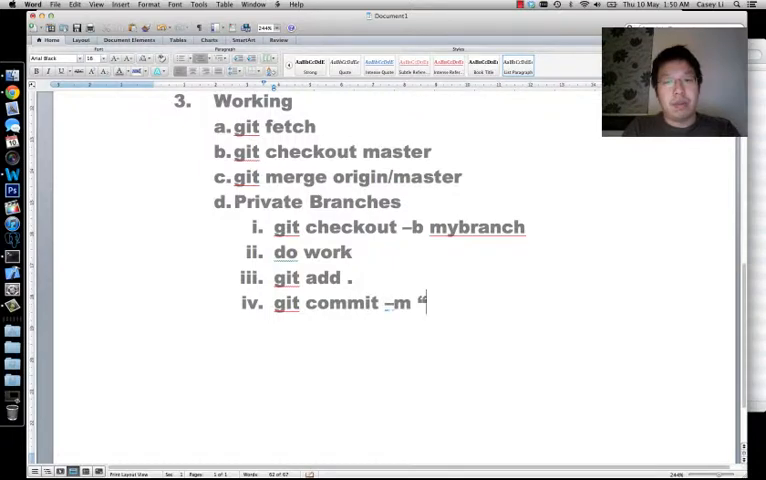
{"action": "type", "text": "Hello\""}
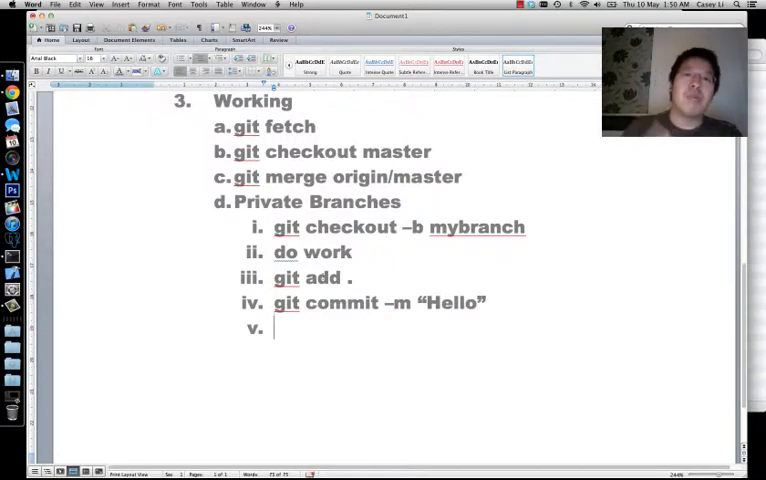
{"action": "type", "text": "git checkout master"}
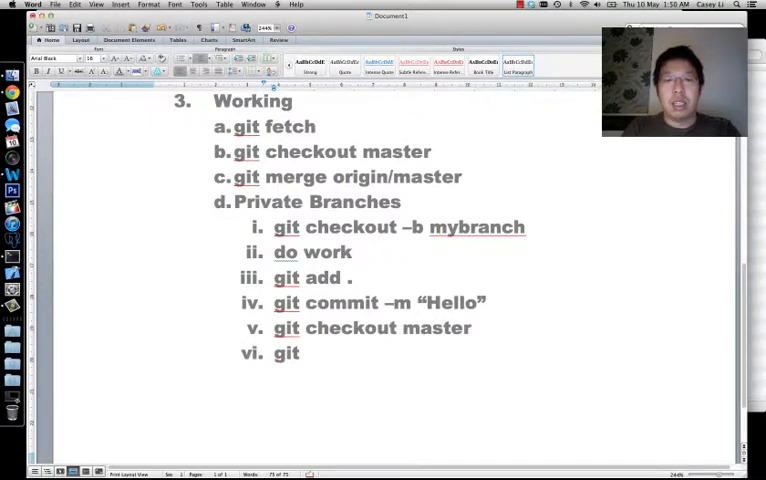
{"action": "type", "text": "merge origin/m"}
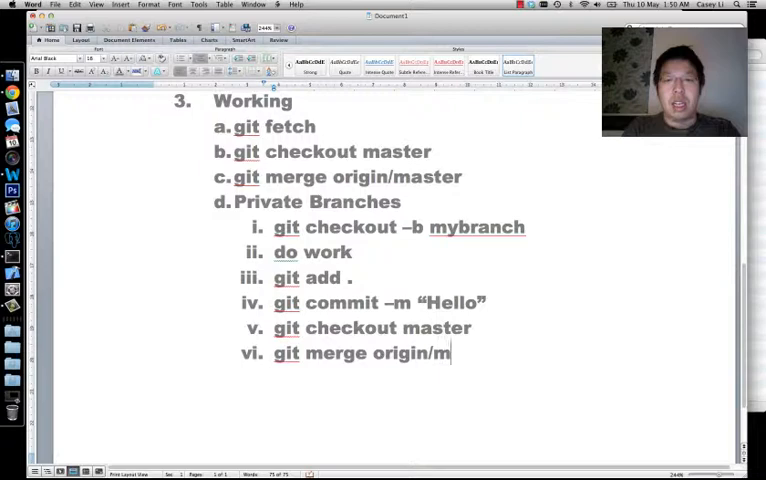
{"action": "key", "text": "BackSpace"}
{"action": "type", "text": "mybranch"}
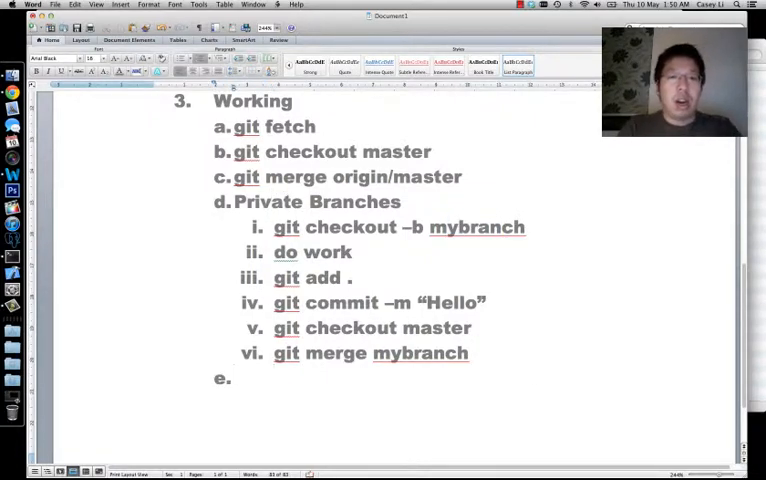
Step: Add Non-Private Branches as item e with sub-steps starting 'git checkout –b mybranch2'
{"action": "type", "text": "Non-Private Bran"}
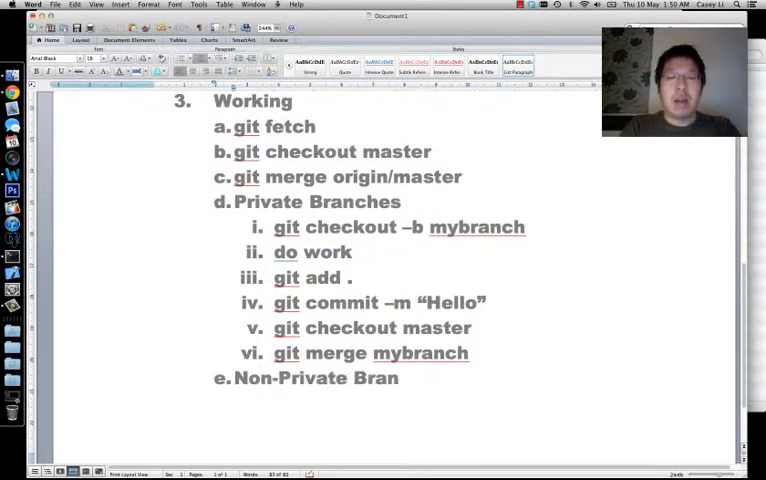
{"action": "type", "text": "ches"}
{"action": "type", "text": "Git checkout"}
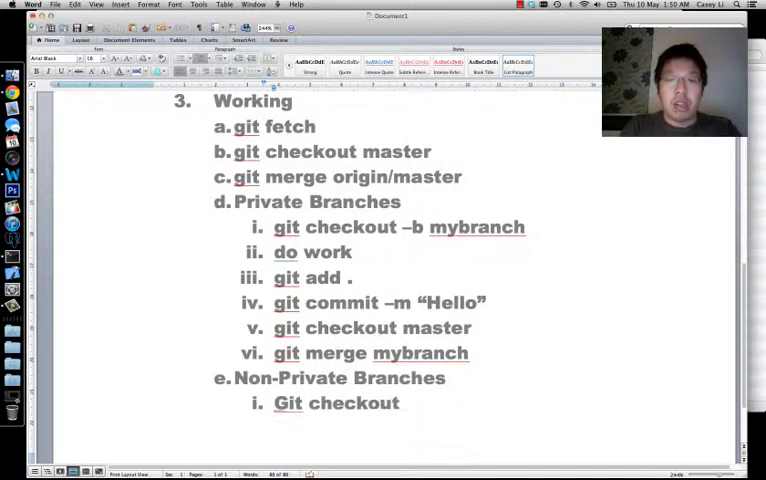
{"action": "type", "text": "–b mybranch"}
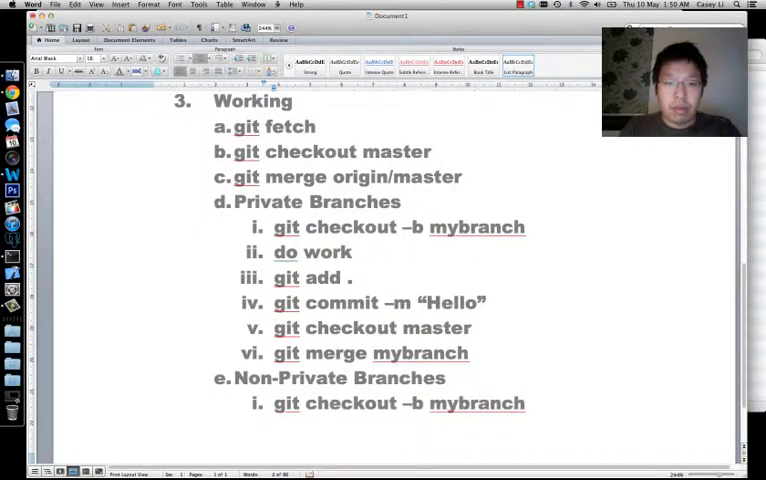
{"action": "type", "text": "2"}
{"action": "type", "text": "git commit –m “"}
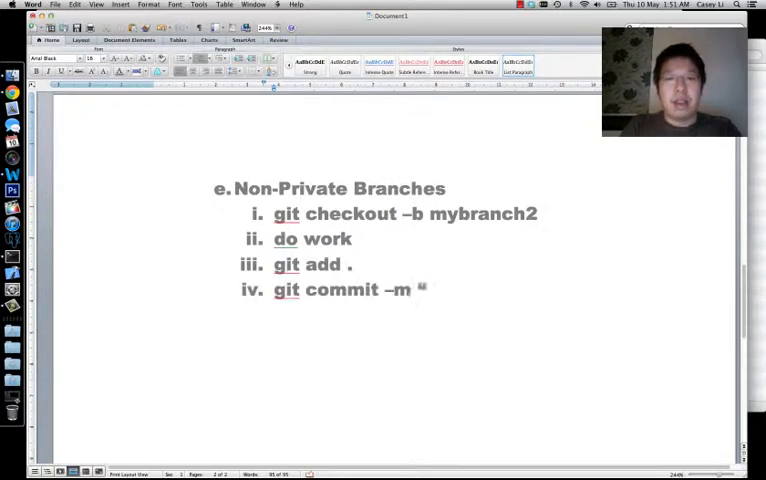
{"action": "type", "text": "change"}
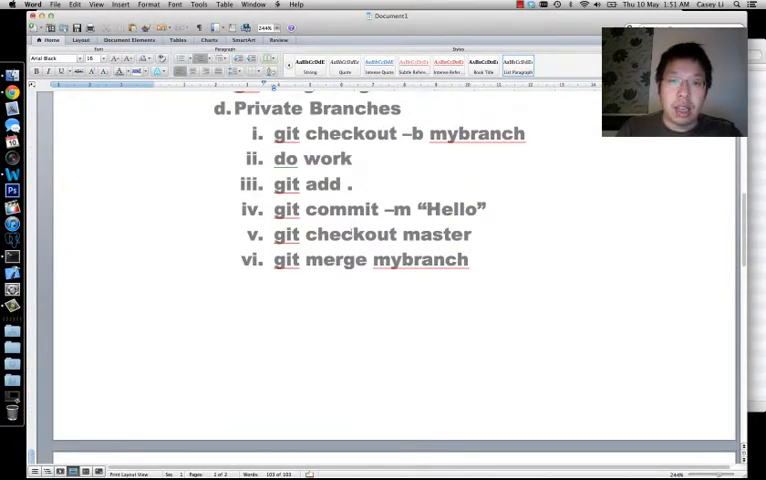
Step: Add the Non-Private Branches step 'git push origin mybranch2'
{"action": "left_click_drag", "start_coordinate": [273, 234], "coordinate": [466, 259]}
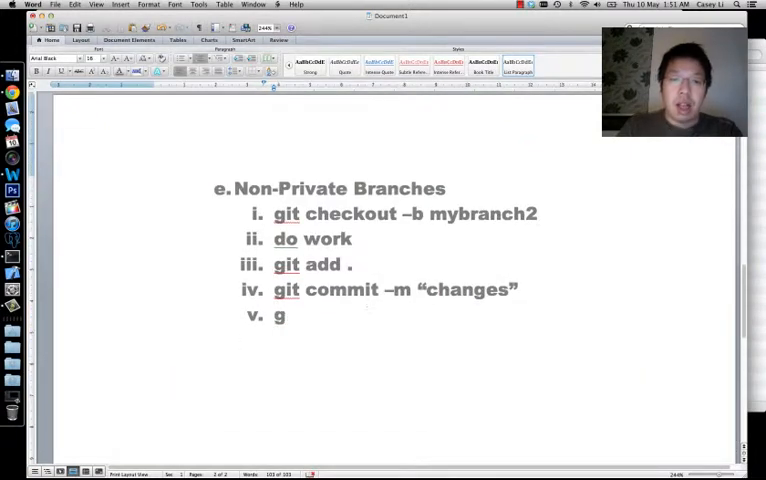
{"action": "type", "text": "it push origin mbra"}
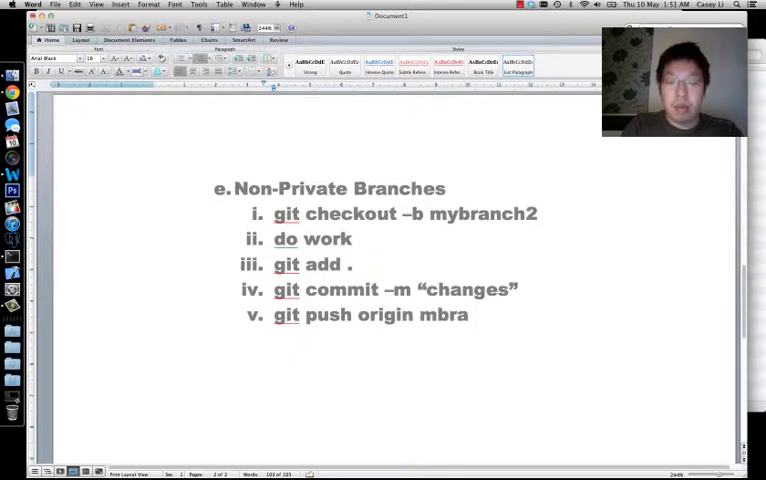
{"action": "type", "text": "ybranch2"}
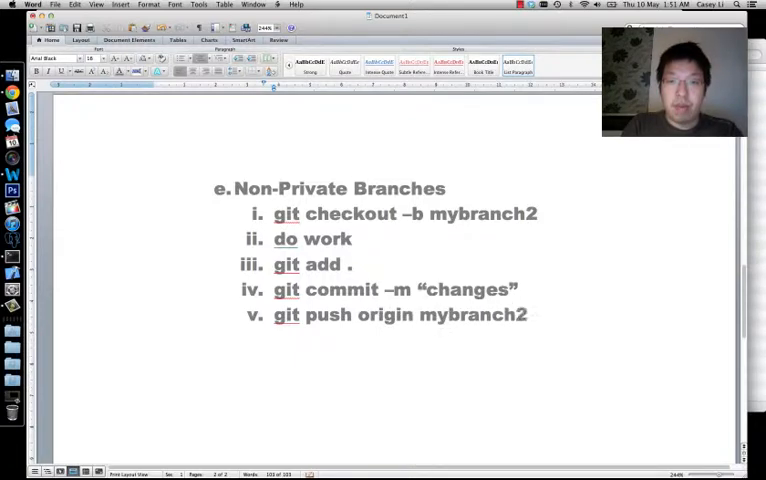
{"action": "key", "text": "Return"}
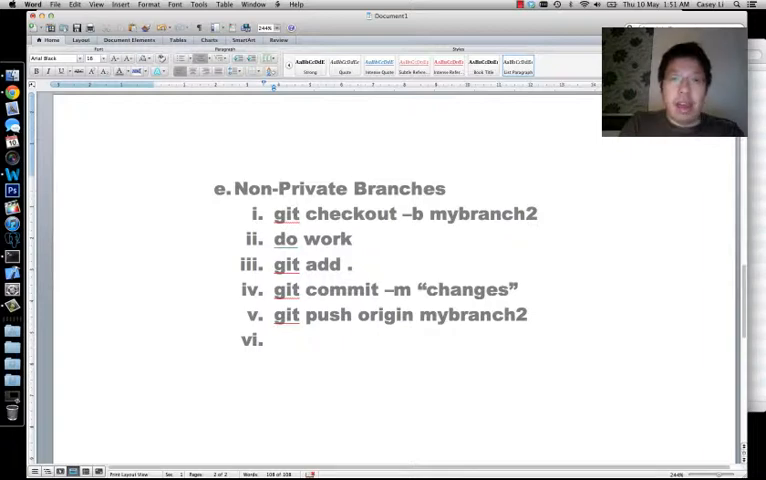
Step: Add steps Create Pull Request, Let Someone Else, Someone Else merged, git fetch, git checkout master, git merge origin/master
{"action": "type", "text": "Create Pull Request"}
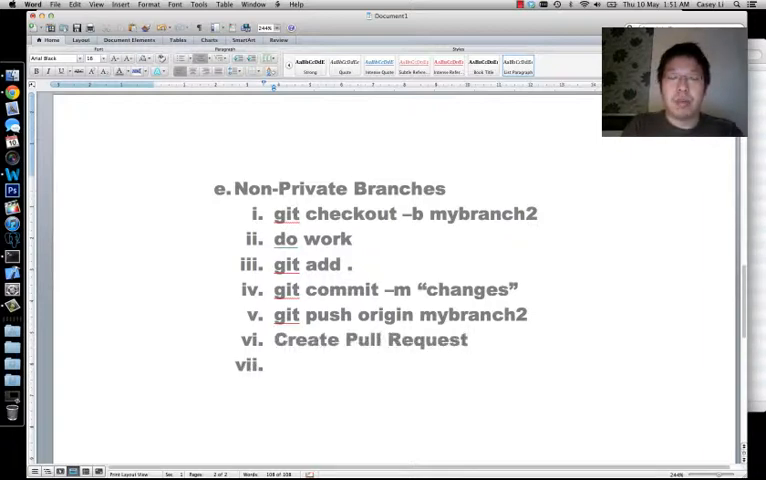
{"action": "type", "text": "Let Someone Else"}
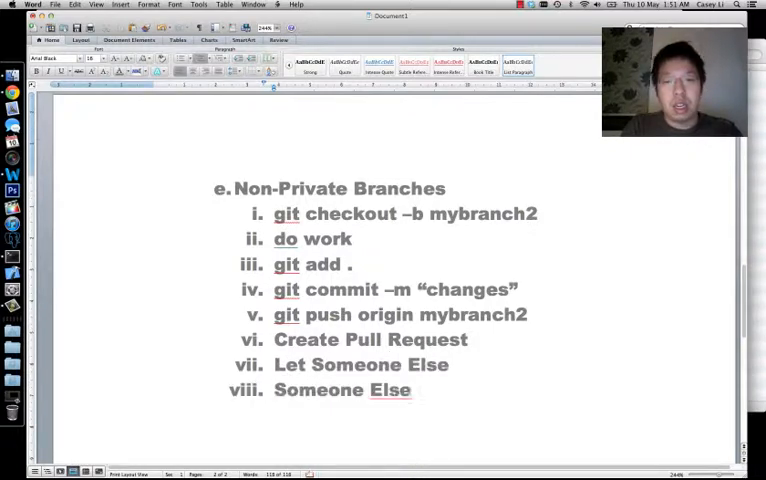
{"action": "type", "text": "merged"}
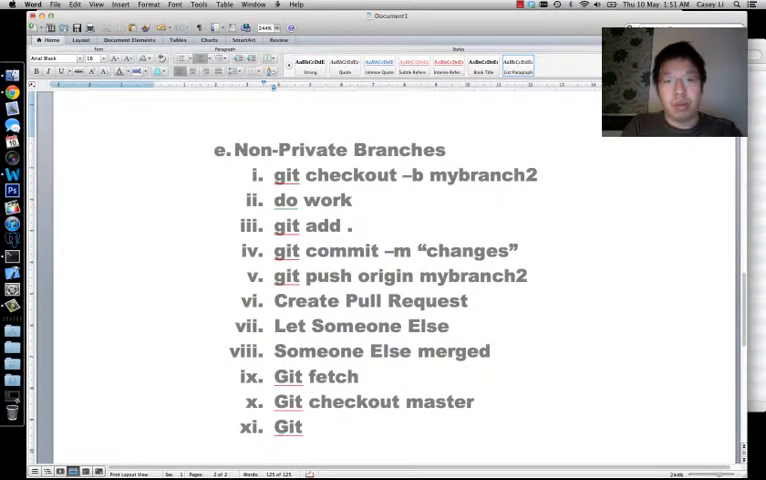
{"action": "type", "text": "merge origin/master"}
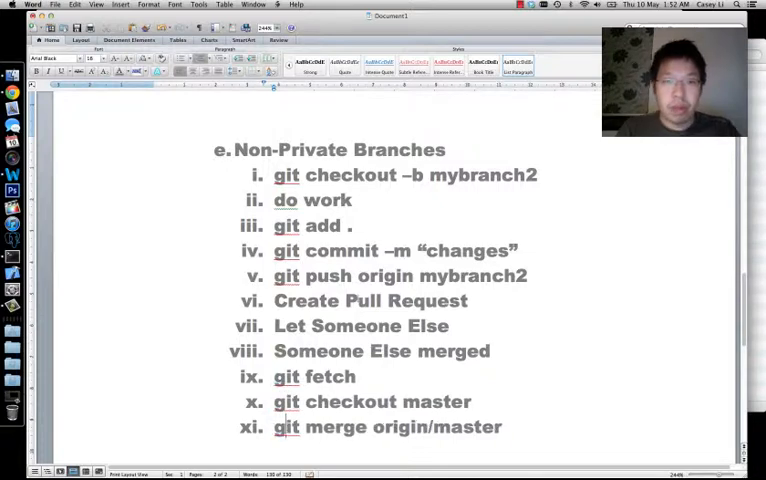
{"action": "scroll", "scroll_direction": "up", "scroll_amount": 3}
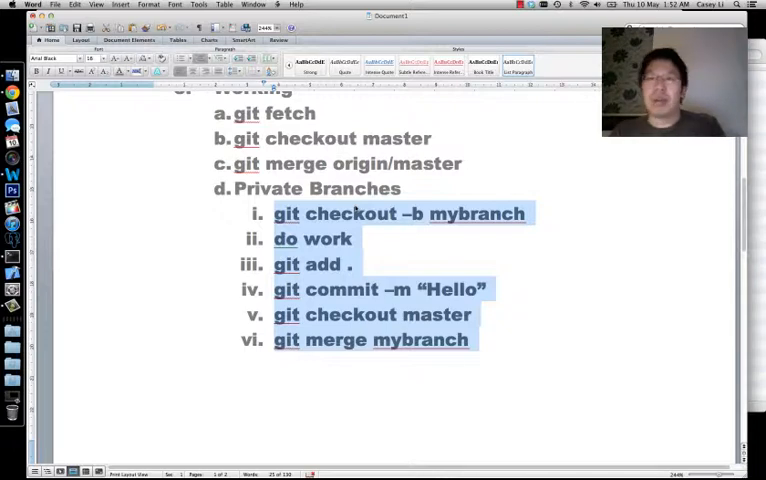
{"action": "scroll", "scroll_direction": "down", "scroll_amount": 3}
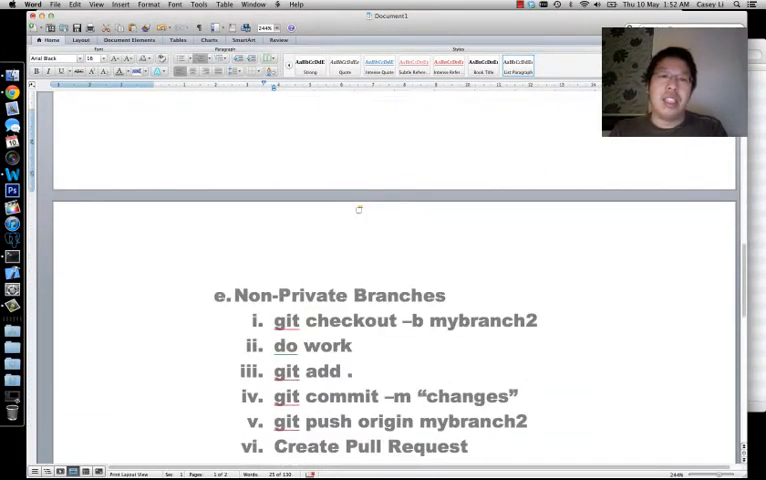
{"action": "scroll", "scroll_direction": "down", "scroll_amount": 3}
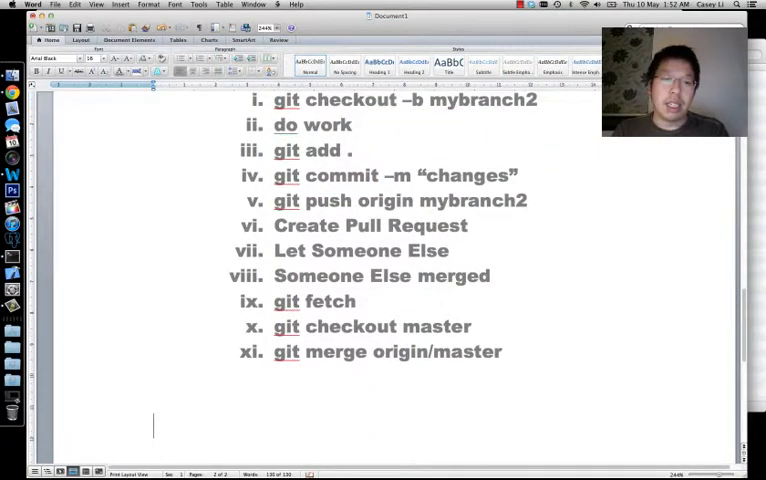
Step: Type the diagram headings 'Local Box' and 'GitHub' side by side below the list
{"action": "type", "text": "Local Br"}
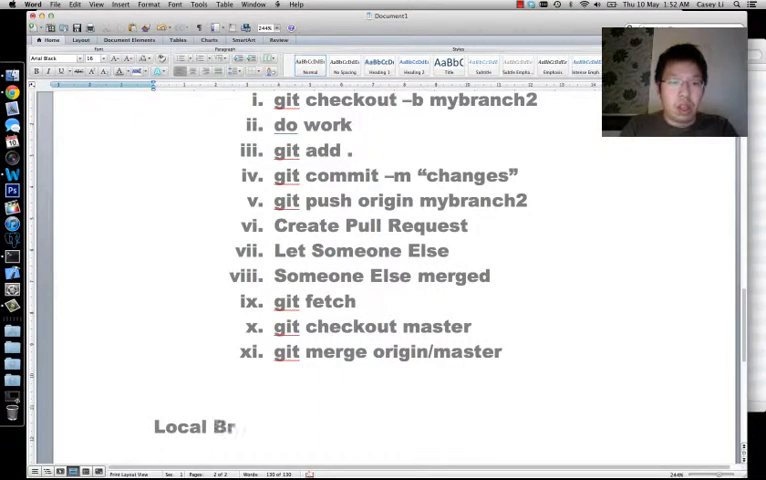
{"action": "key", "text": "backspace"}
{"action": "type", "text": "ox"}
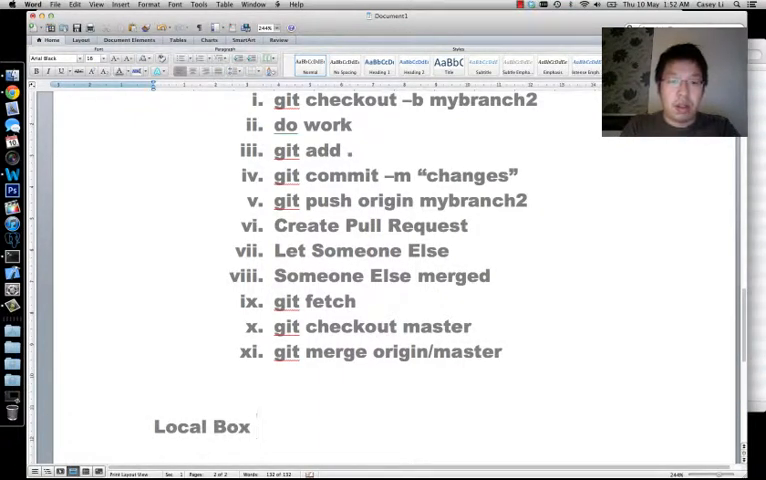
{"action": "type", "text": "Git"}
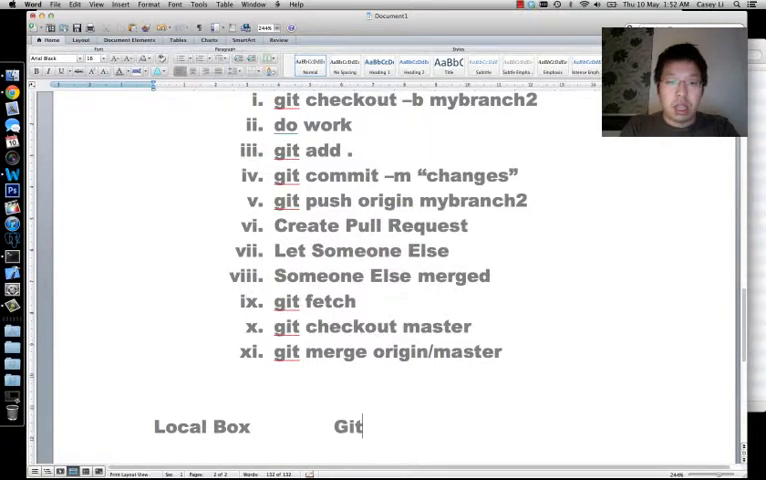
{"action": "type", "text": "Hub"}
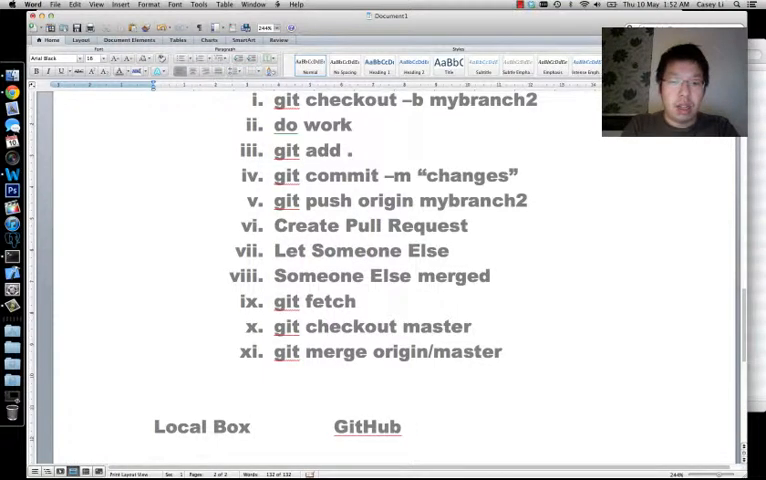
Step: List Master and Mybranch2 beneath both the Local Box and GitHub headings
{"action": "scroll", "scroll_direction": "down", "scroll_amount": 3}
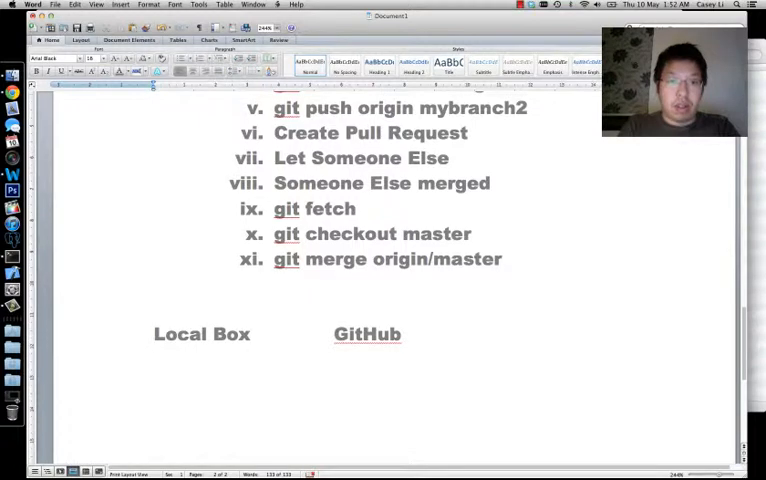
{"action": "type", "text": "Master"}
{"action": "type", "text": "Mybranch2"}
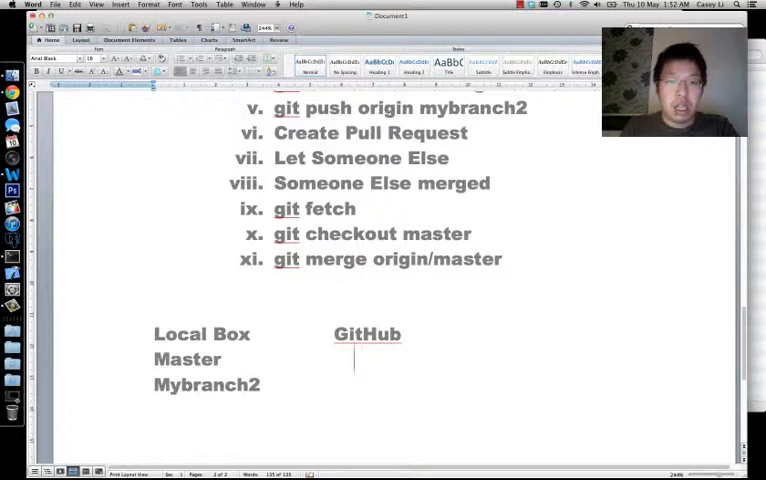
{"action": "type", "text": "master"}
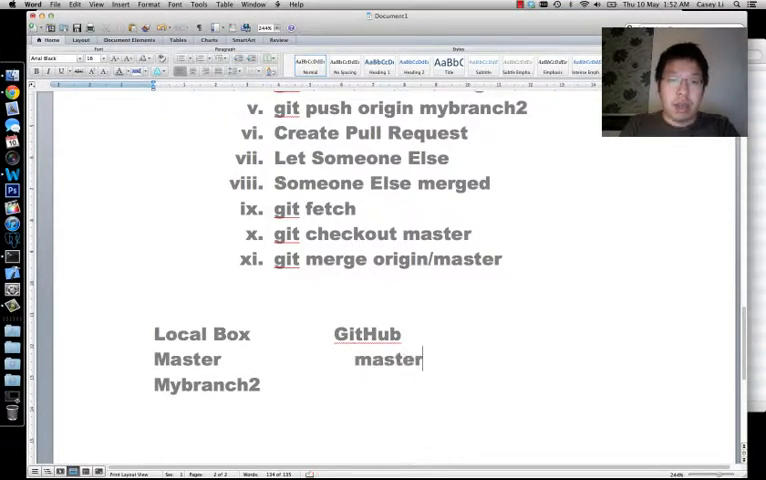
{"action": "type", "text": "Mybranch2"}
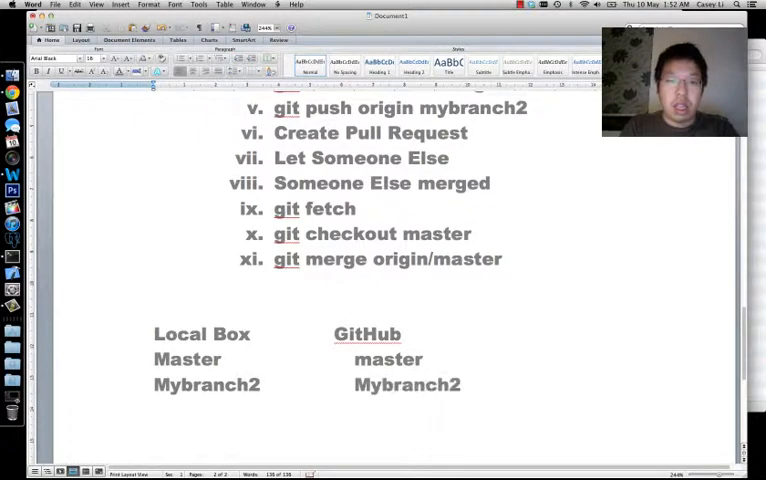
{"action": "scroll", "scroll_direction": "down", "scroll_amount": 3}
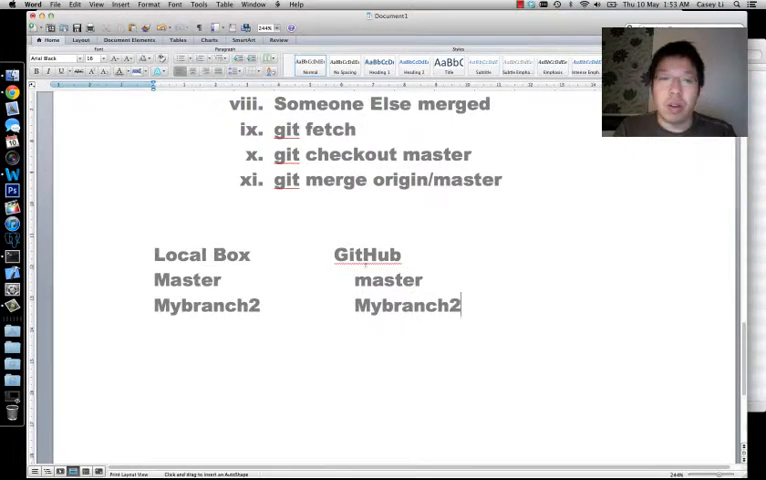
Step: Draw arrows from local Mybranch2 to GitHub and from GitHub master back to local Master
{"action": "left_click_drag", "start_coordinate": [265, 306], "coordinate": [318, 306]}
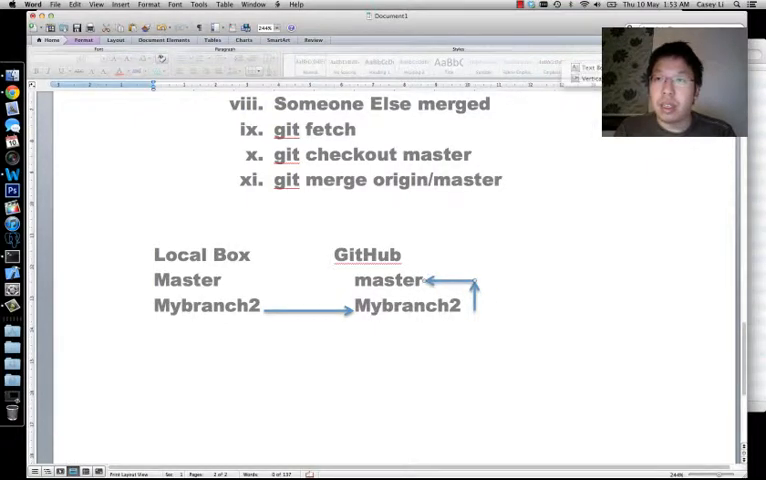
{"action": "left_click", "coordinate": [575, 68]}
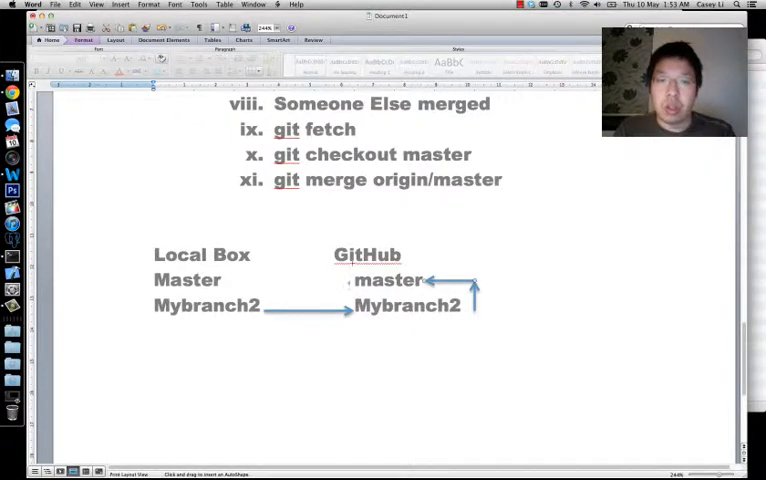
{"action": "left_click_drag", "start_coordinate": [350, 280], "coordinate": [230, 280]}
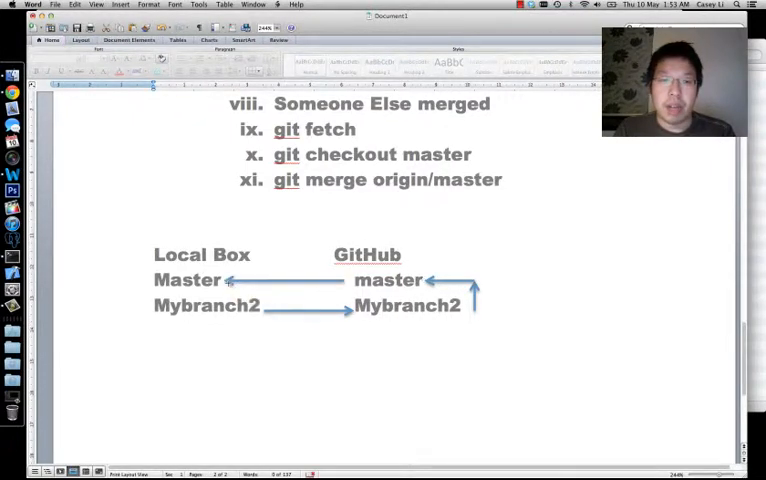
{"action": "left_click", "coordinate": [83, 40]}
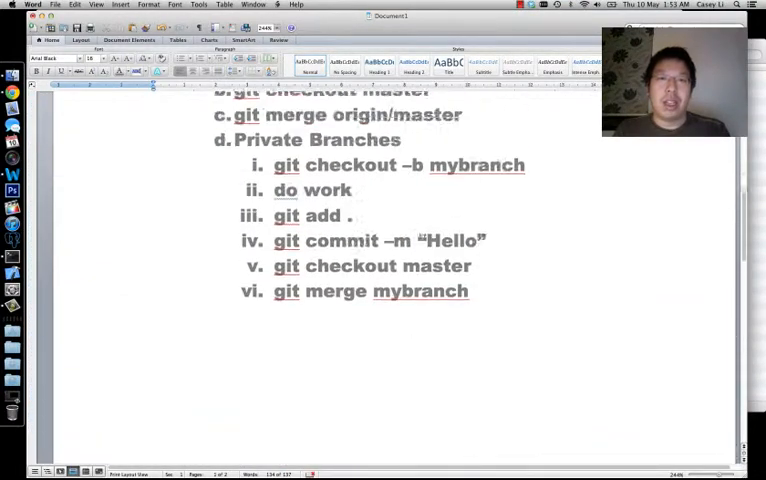
{"action": "scroll", "scroll_direction": "up", "scroll_amount": 3}
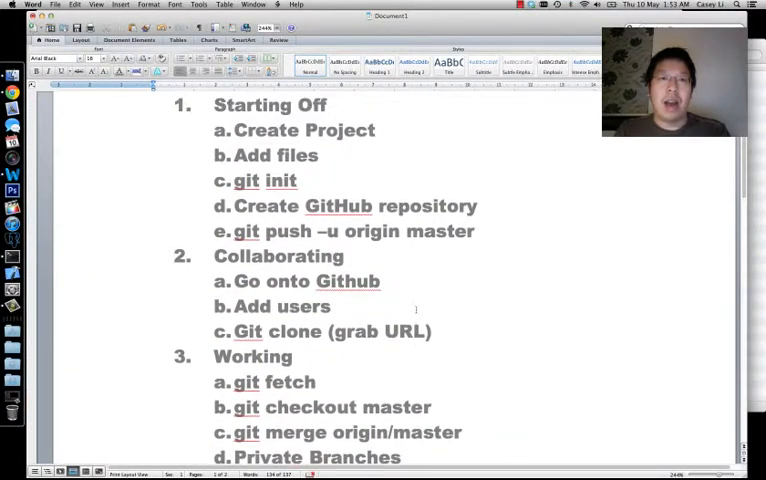
{"action": "scroll", "scroll_direction": "up", "scroll_amount": 3}
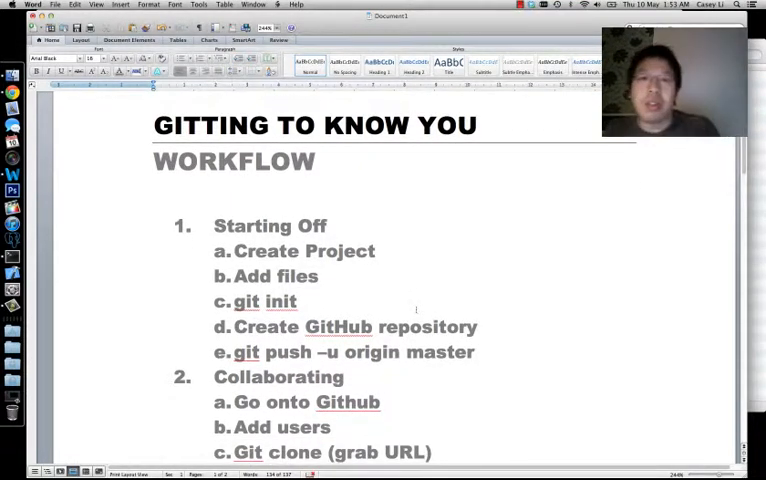
{"action": "scroll", "scroll_direction": "down", "scroll_amount": 3}
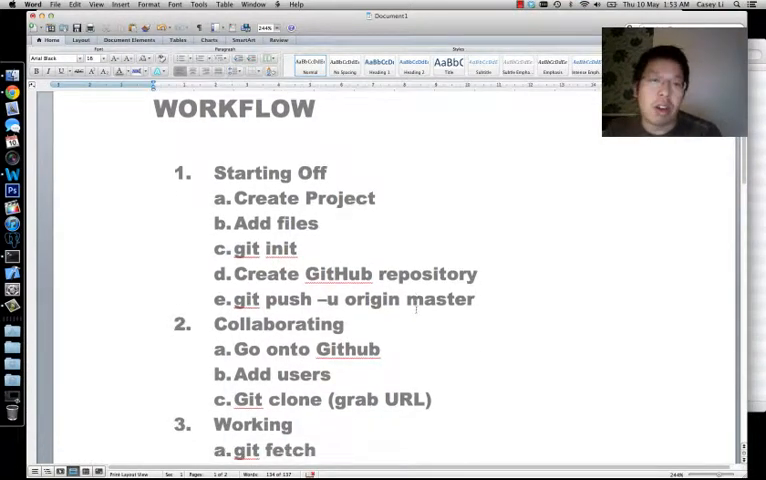
{"action": "scroll", "scroll_direction": "down", "scroll_amount": 3}
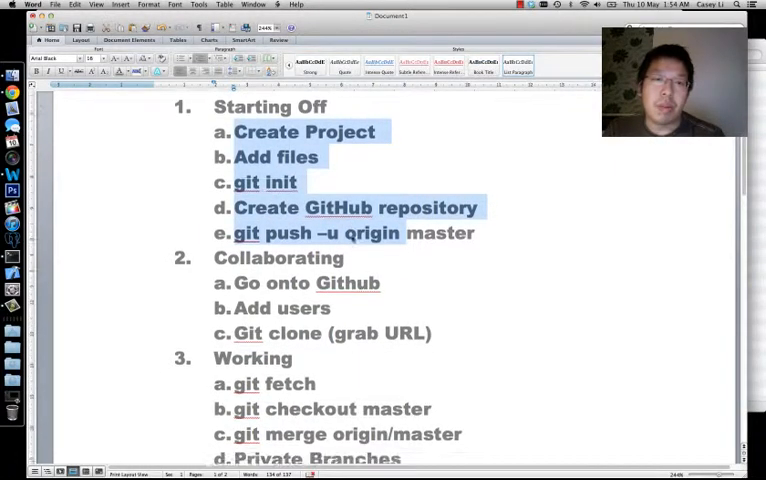
{"action": "scroll", "scroll_direction": "down", "scroll_amount": 3}
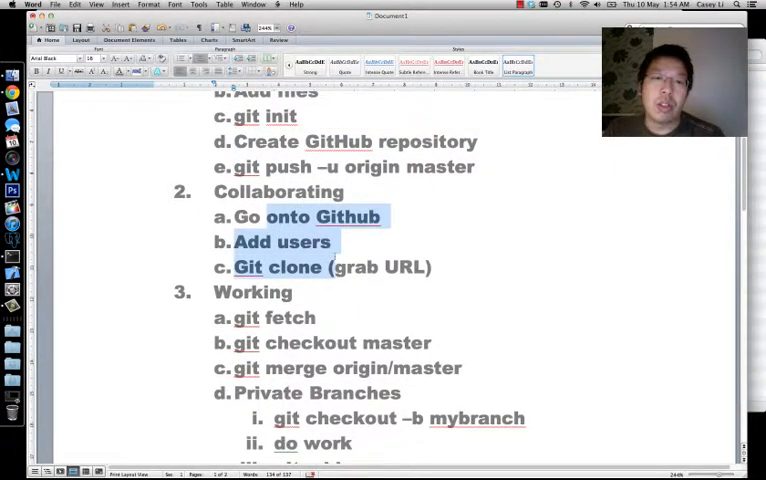
{"action": "scroll", "scroll_direction": "down", "scroll_amount": 3}
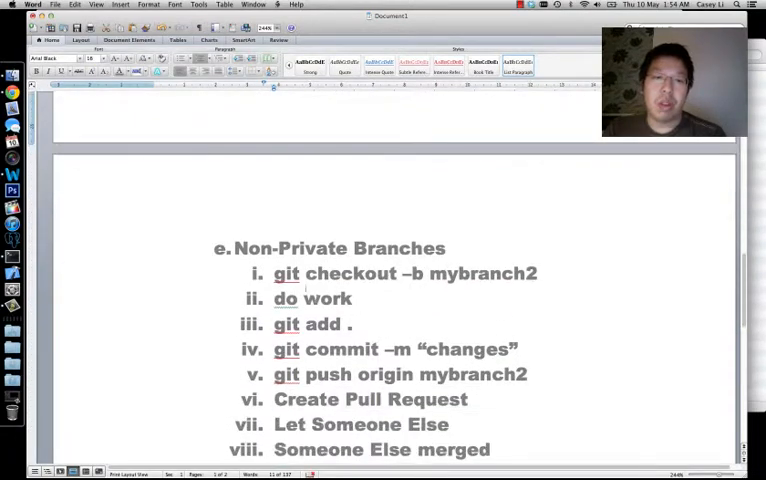
{"action": "left_click_drag", "start_coordinate": [274, 273], "coordinate": [400, 374]}
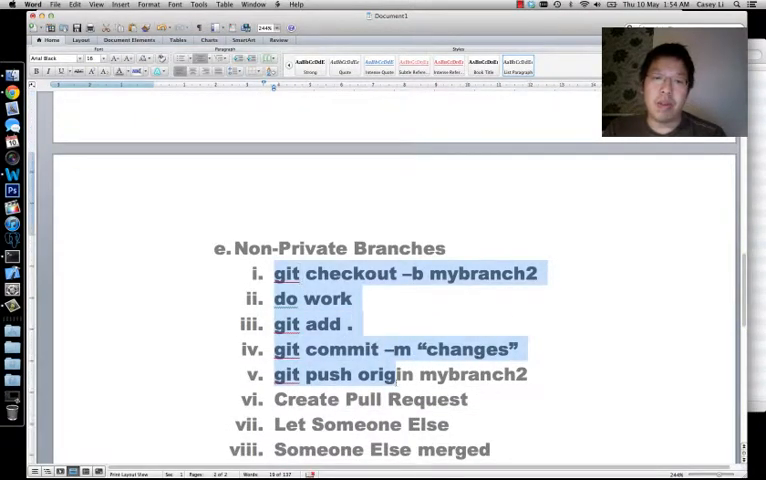